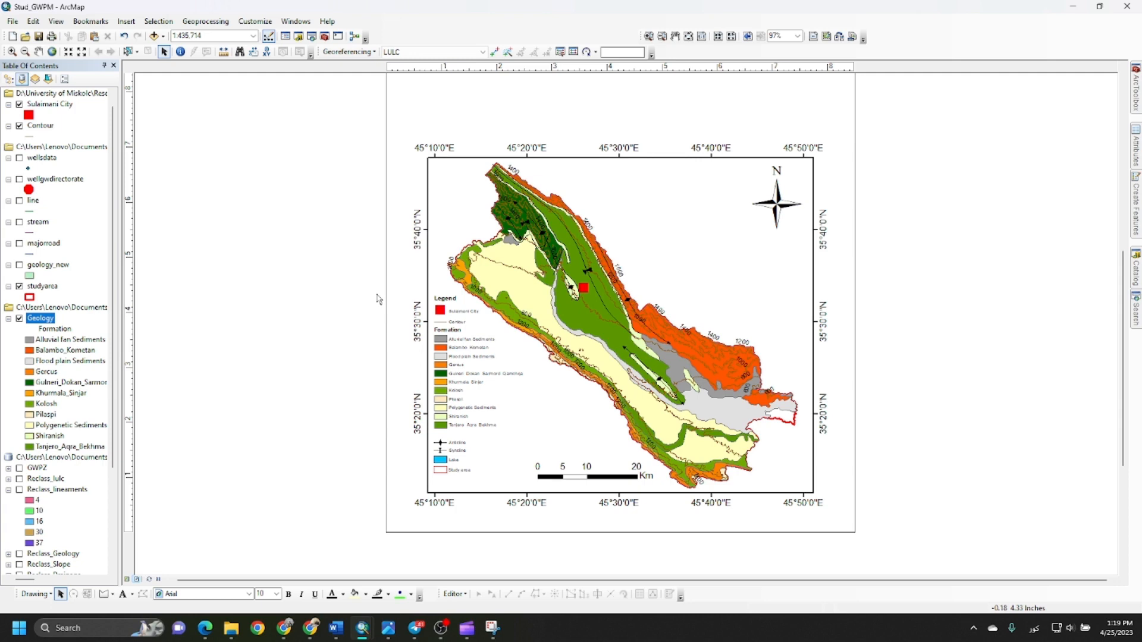
mouse_move(457, 322)
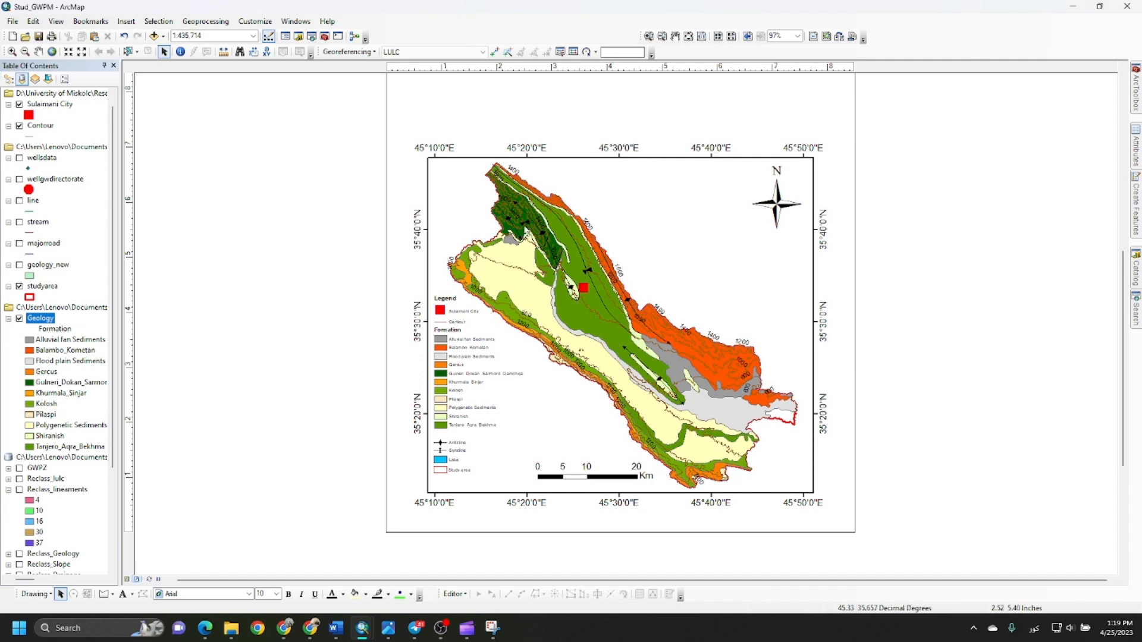
mouse_move(566, 268)
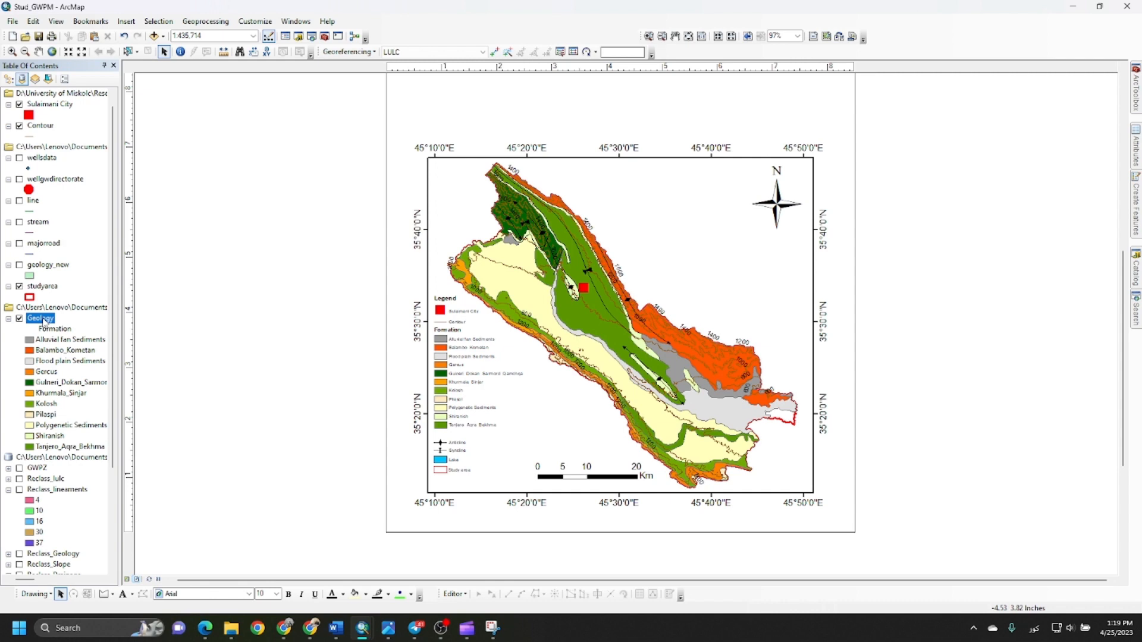
- Bring up the Geology layer's attribute table listing its 40 polygon records
right_click(41, 318)
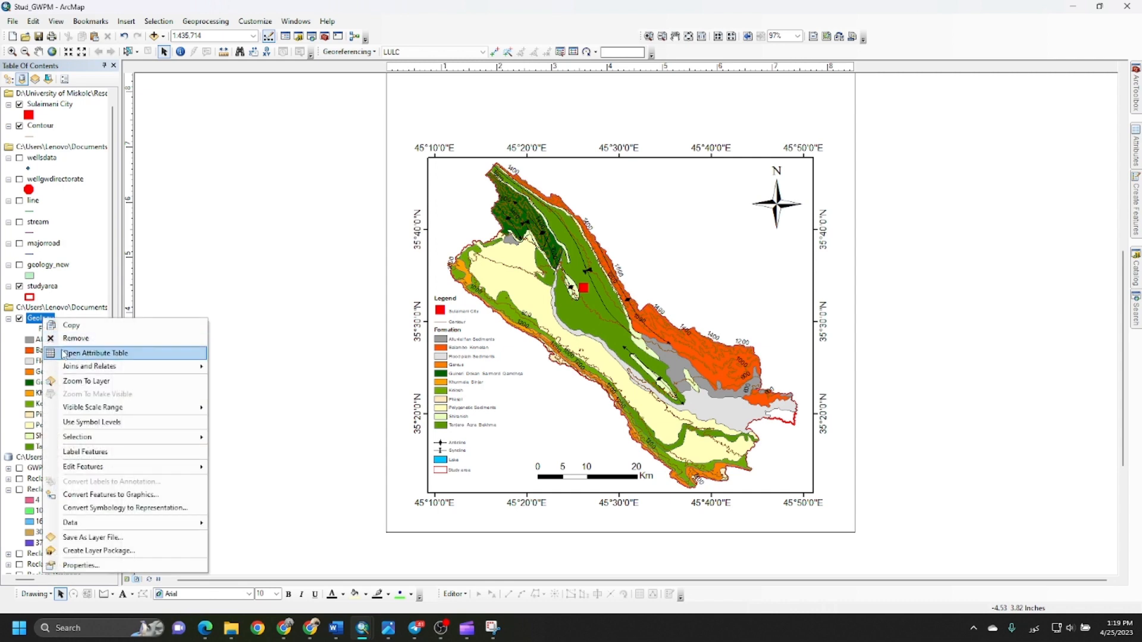
left_click(95, 354)
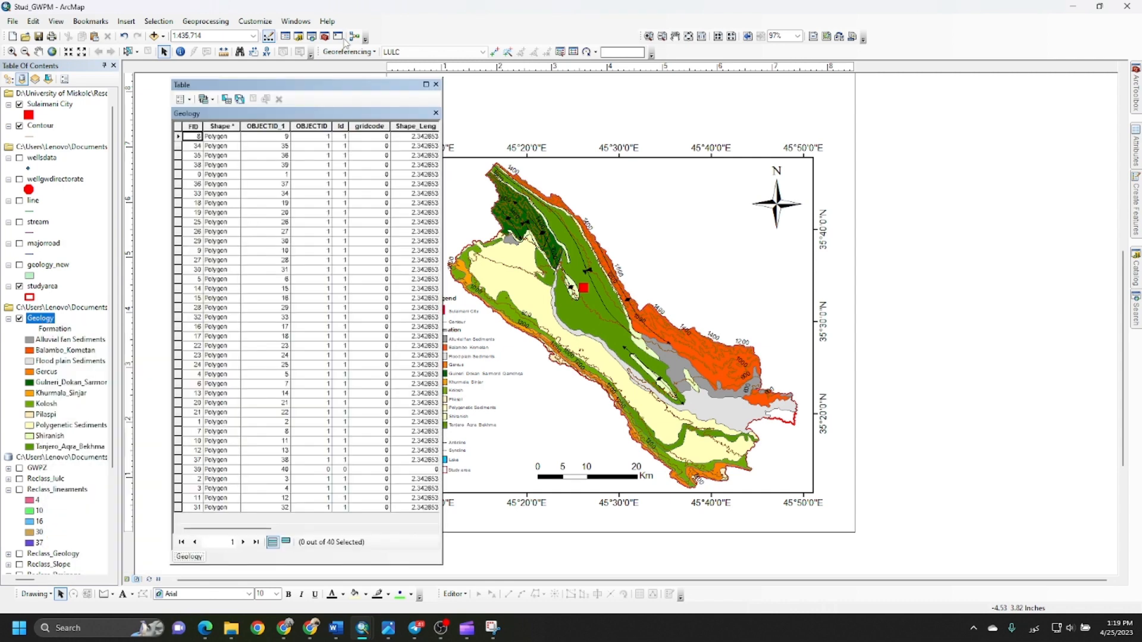
- Select the four Alluvial fan Sediments rows in the Formation column
left_click(179, 136)
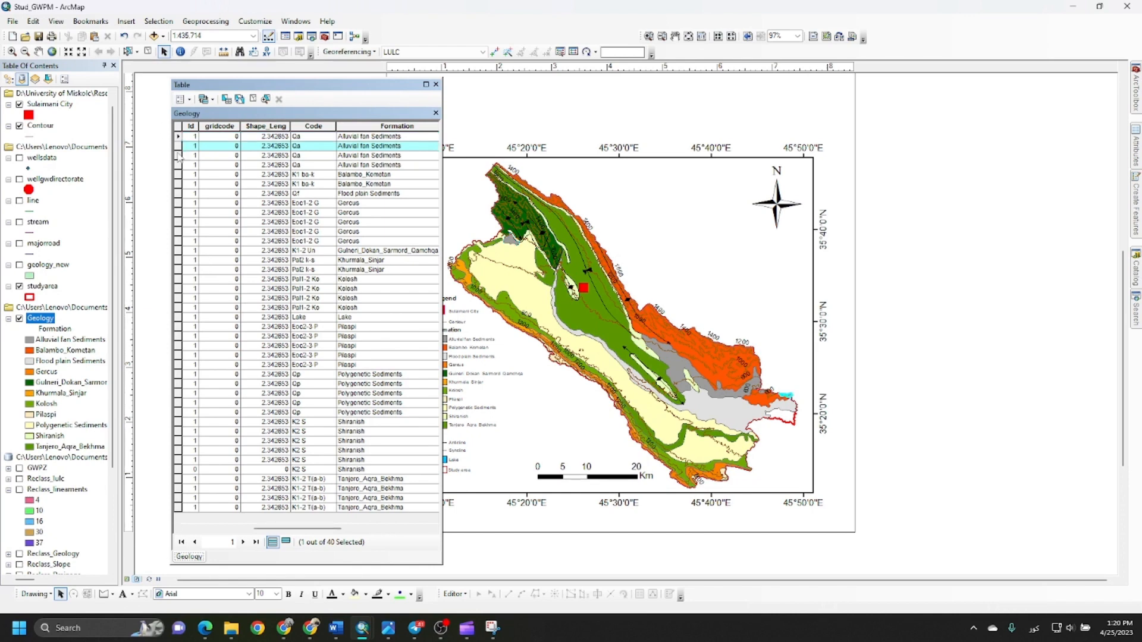
left_click(192, 164)
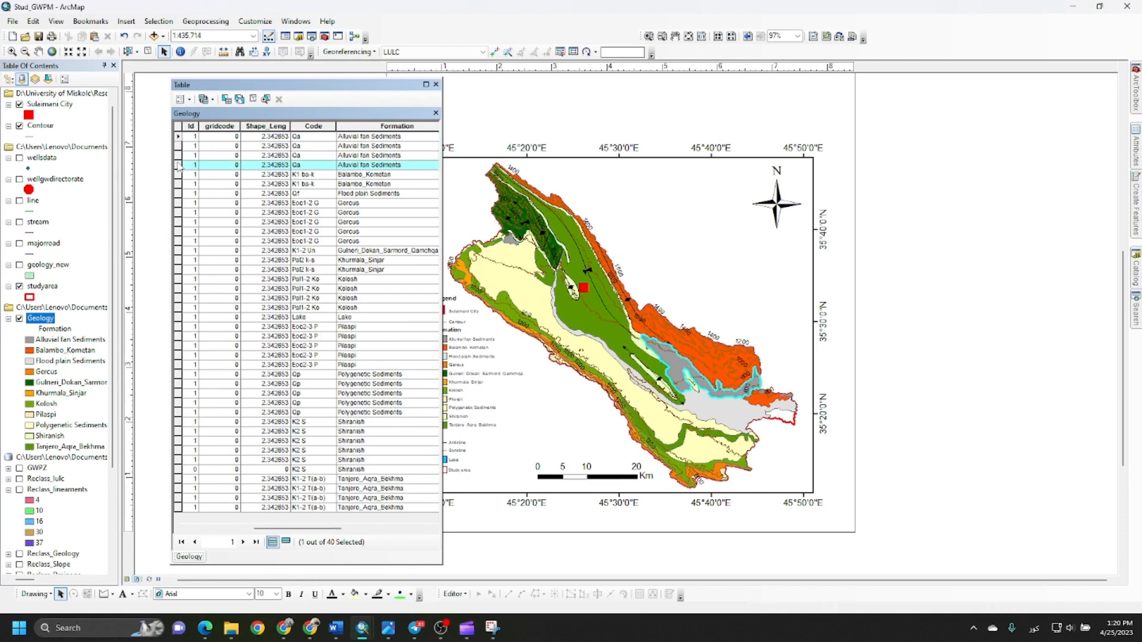
left_click(181, 174)
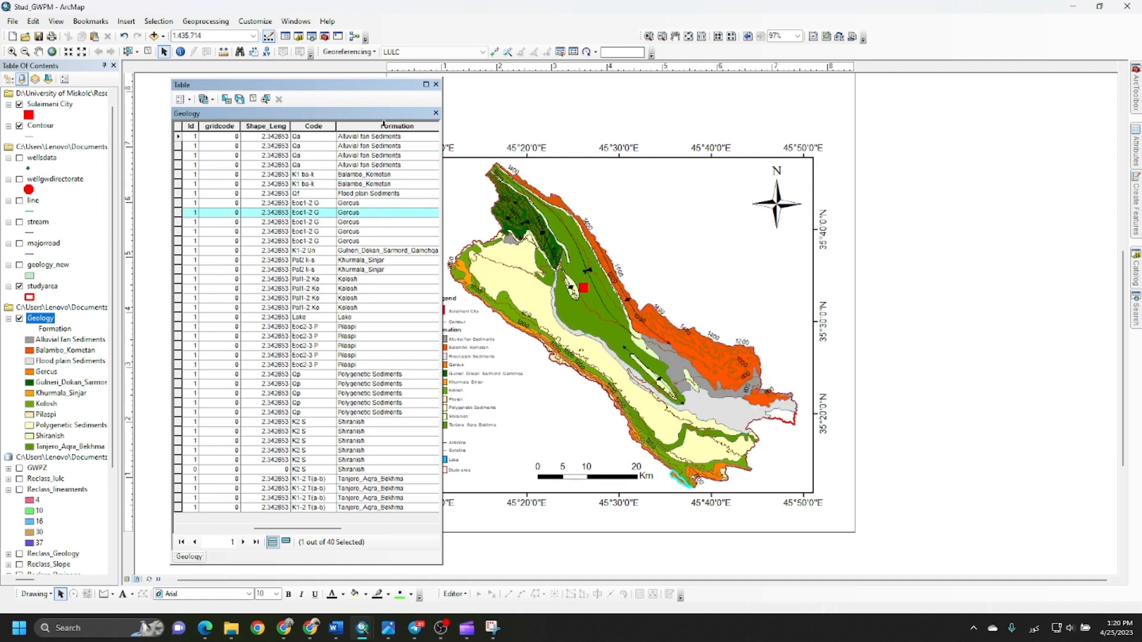
left_click(395, 126)
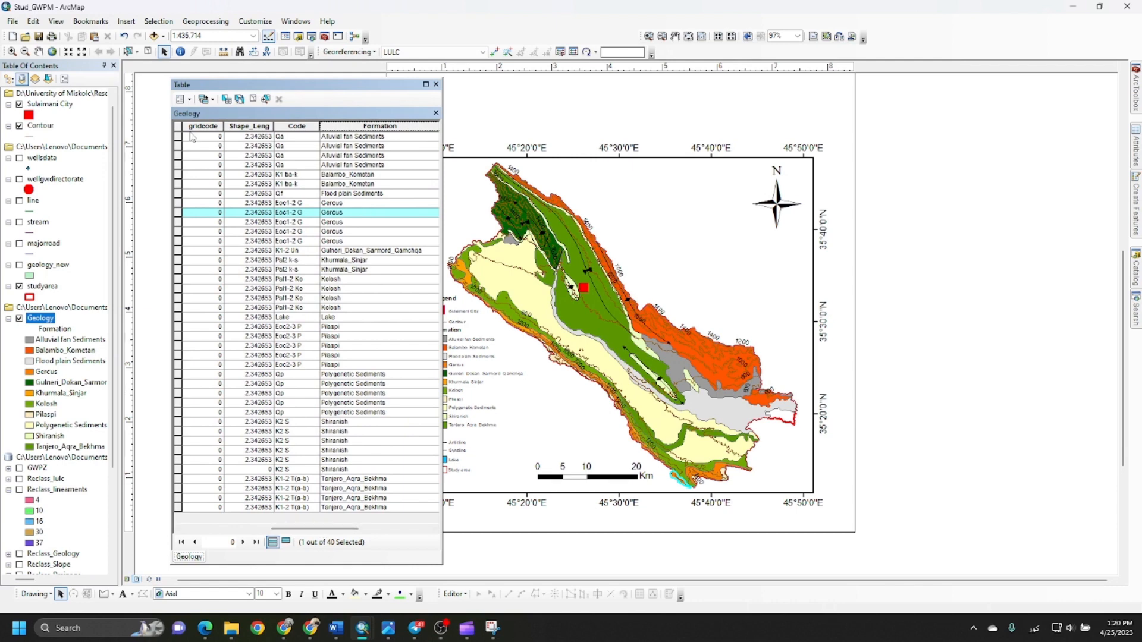
left_click(200, 135)
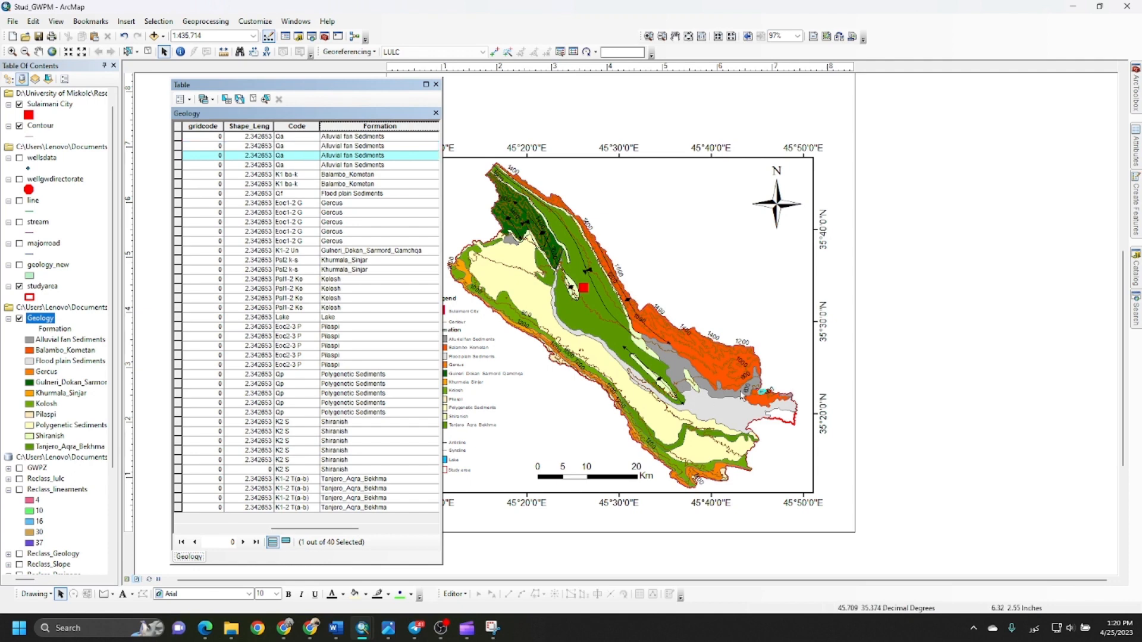
mouse_move(738, 393)
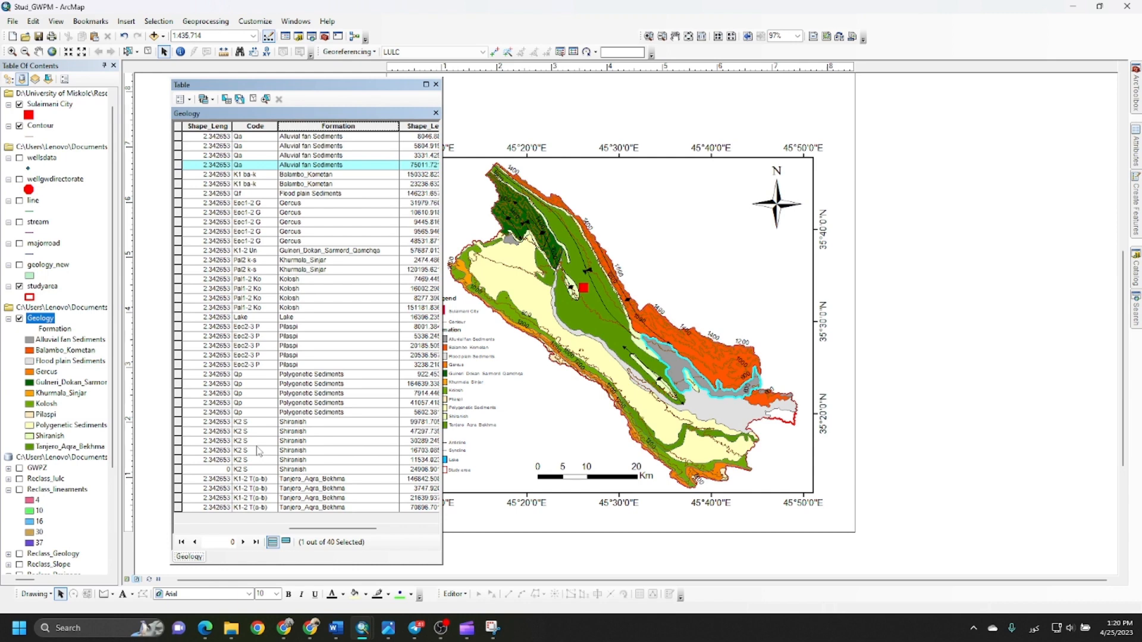
mouse_move(342, 378)
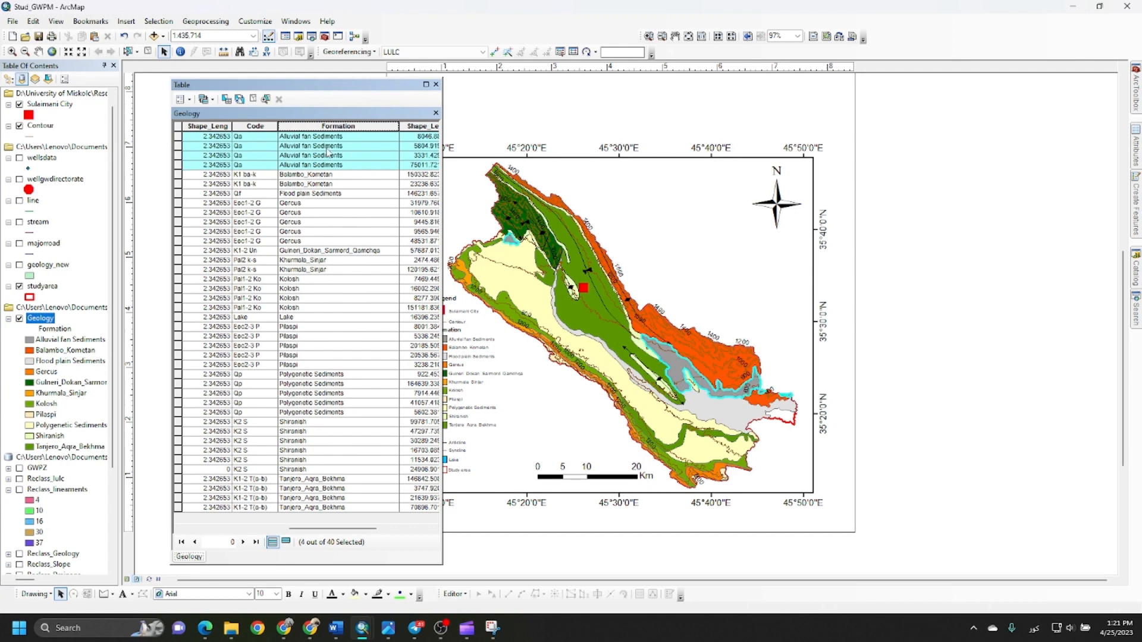
- Start an editing session on the Geology workspace, continuing past the warnings
left_click(338, 126)
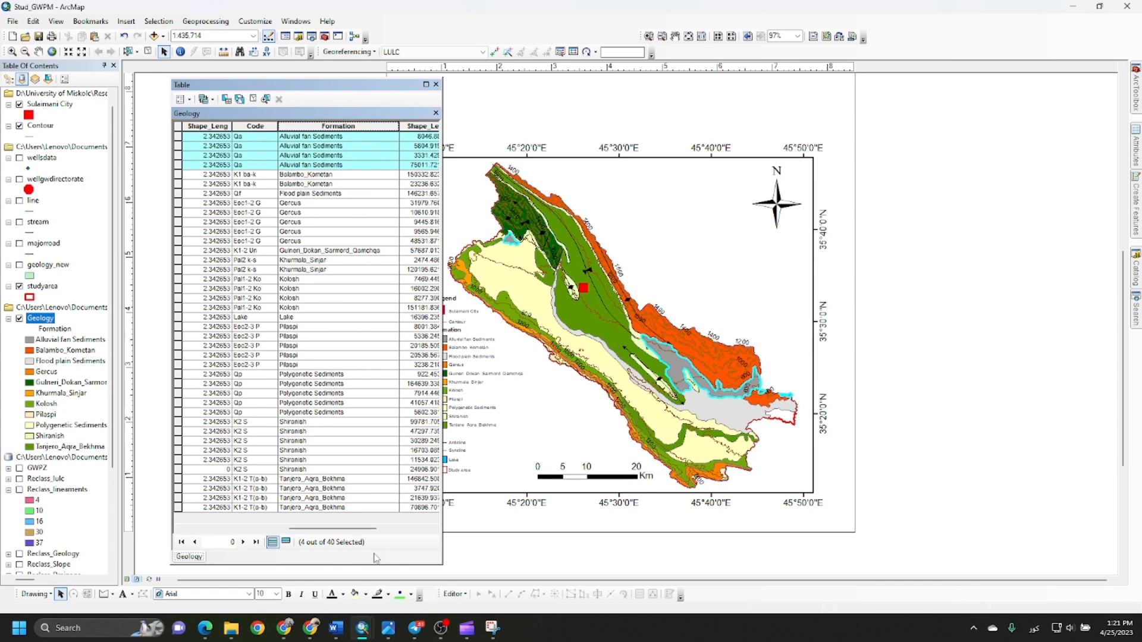
left_click(451, 593)
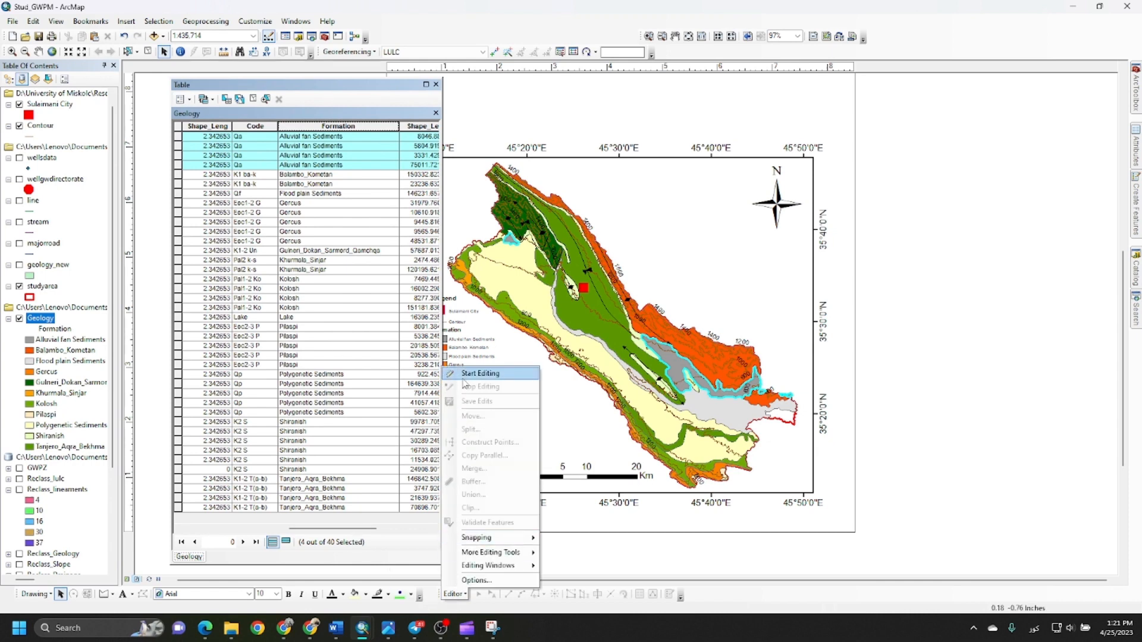
left_click(479, 373)
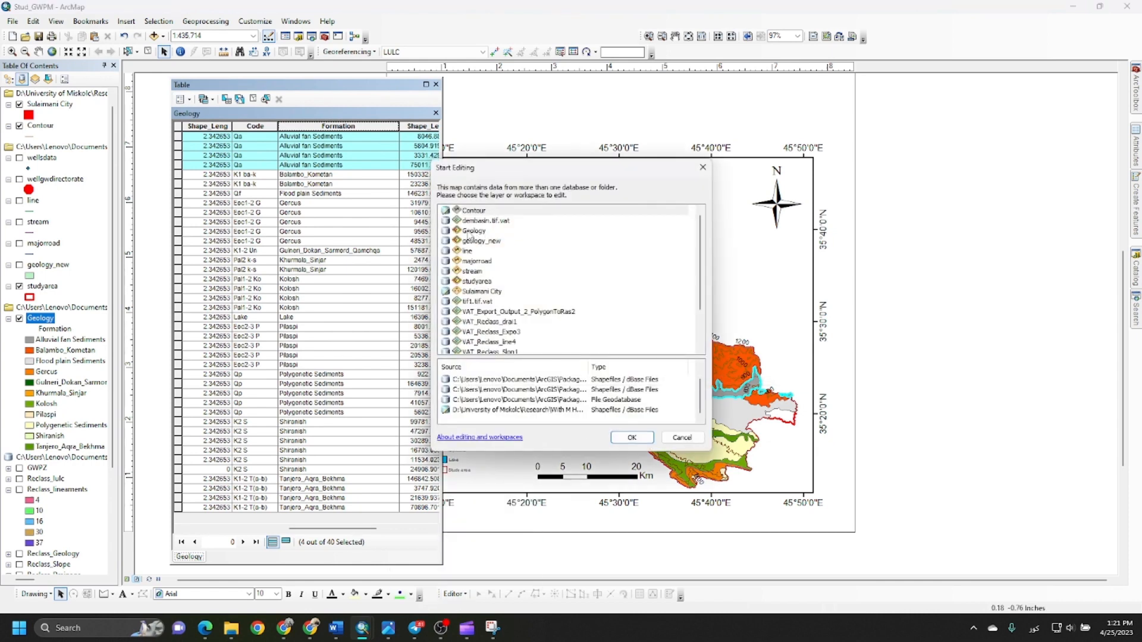
left_click(475, 229)
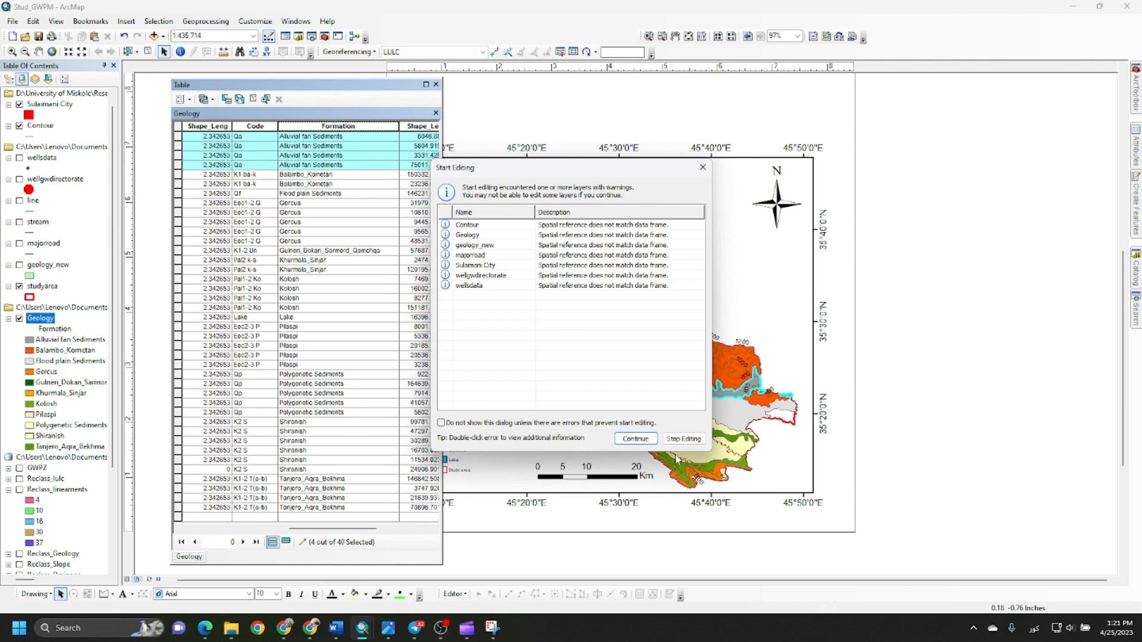
left_click(634, 439)
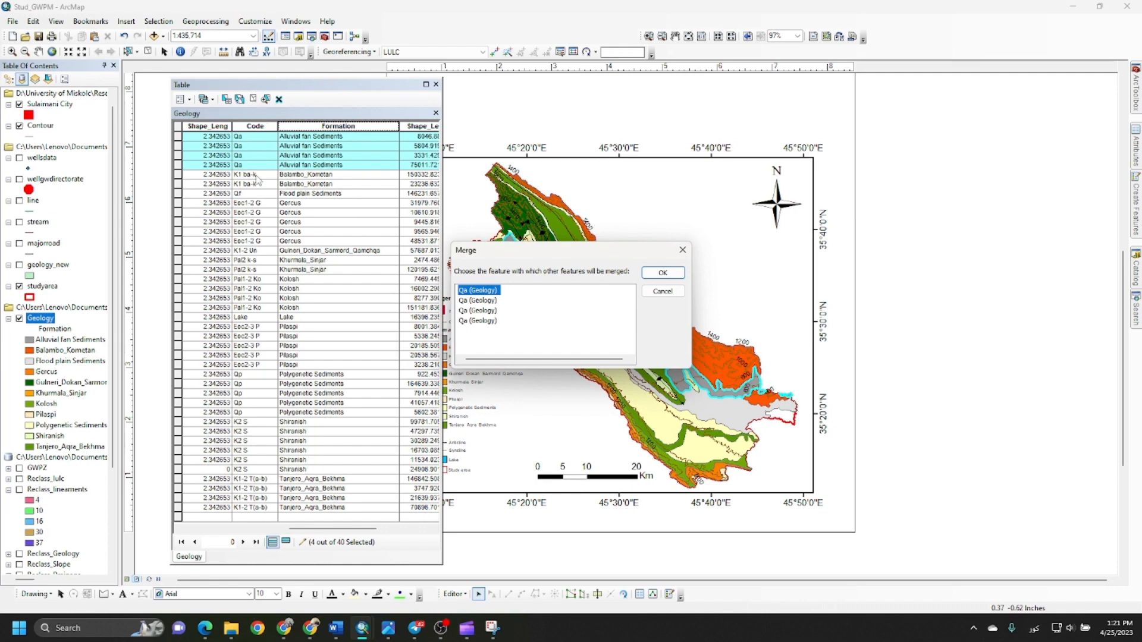
- Merge the four Alluvial fan Sediments features into one, then select the Gercus rows
left_click(660, 272)
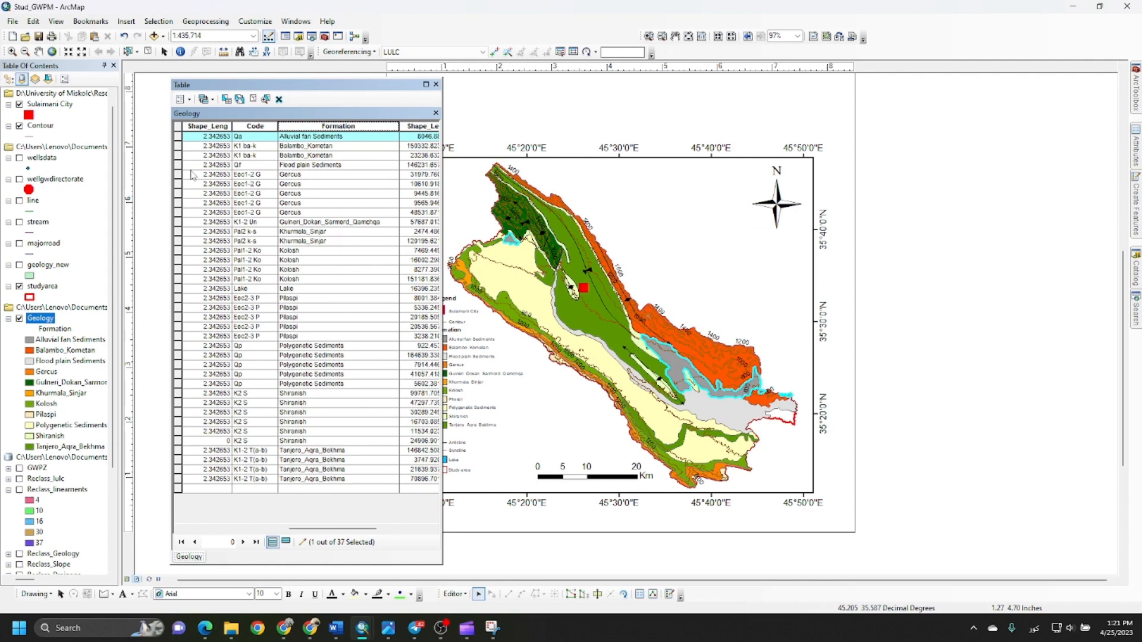
mouse_move(177, 151)
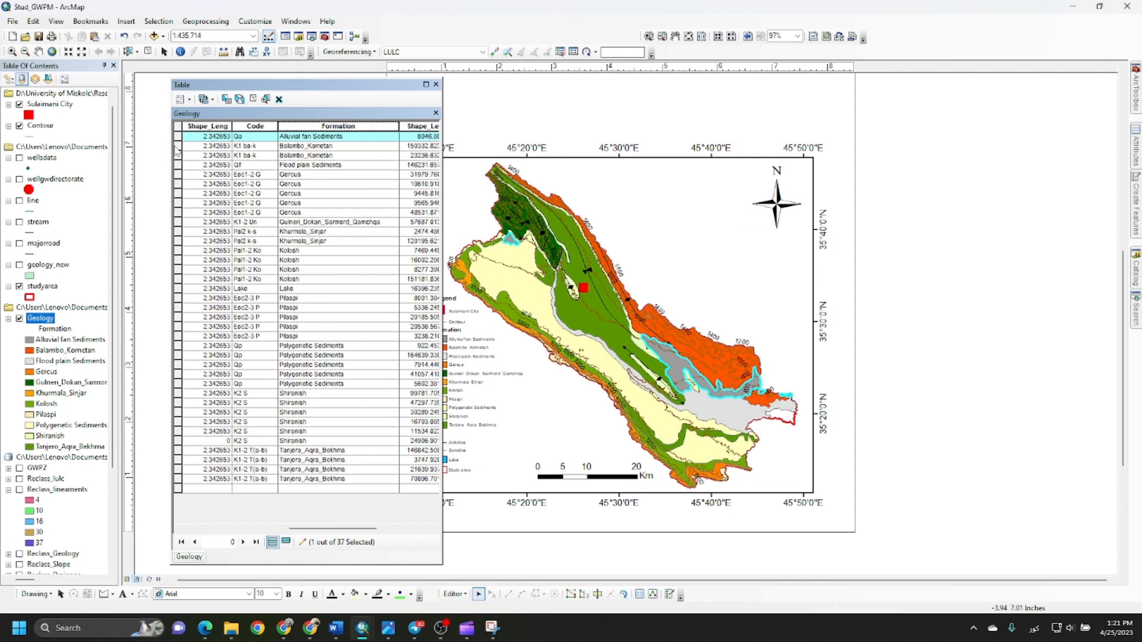
left_click(206, 145)
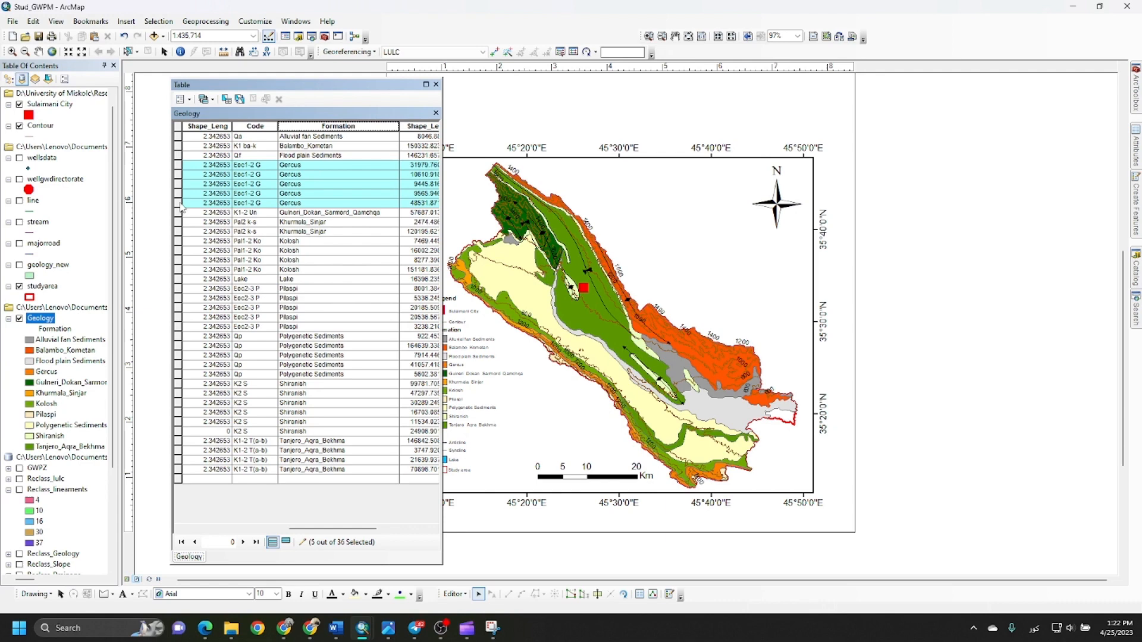
- Merge the five Gercus features and the two Khurmala_Sinjar features into single polygons
left_click(453, 593)
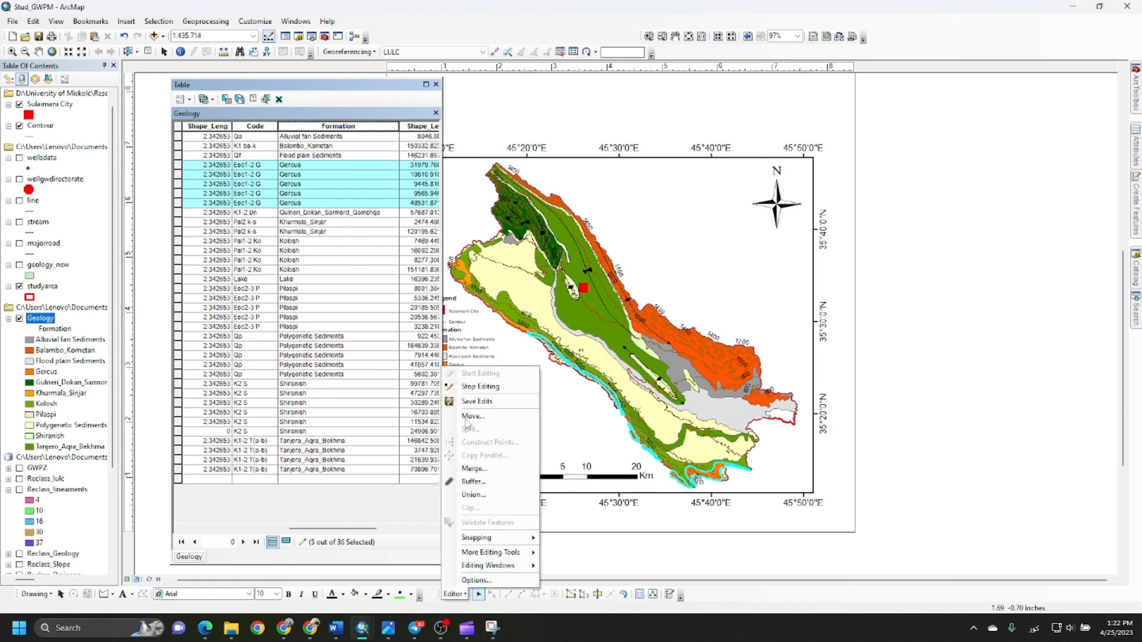
left_click(474, 468)
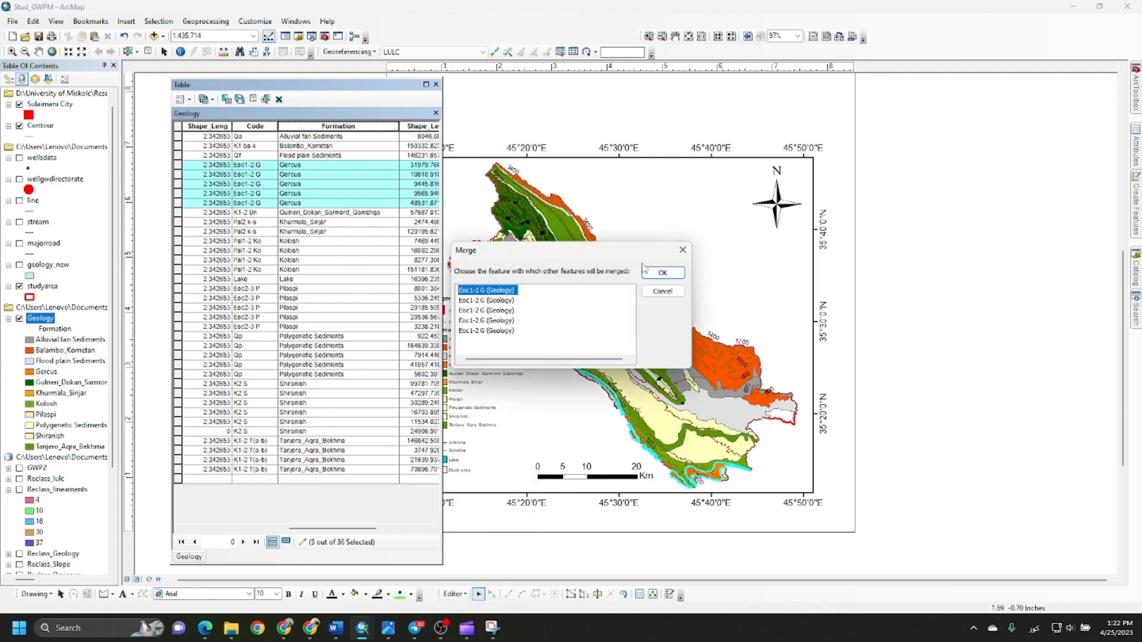
left_click(660, 272)
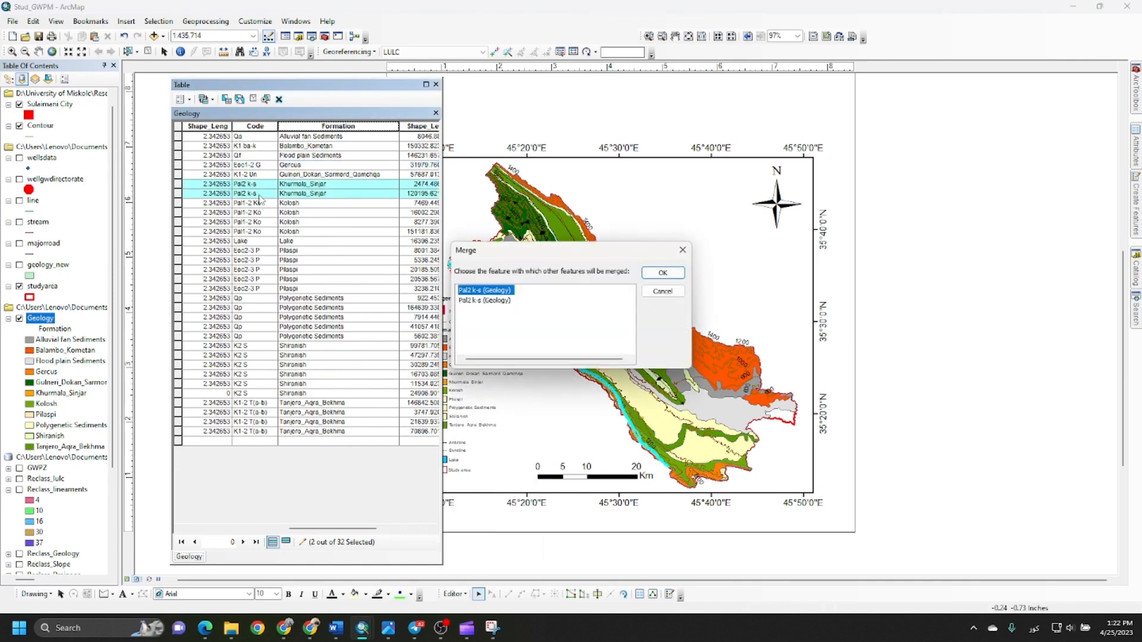
left_click(660, 272)
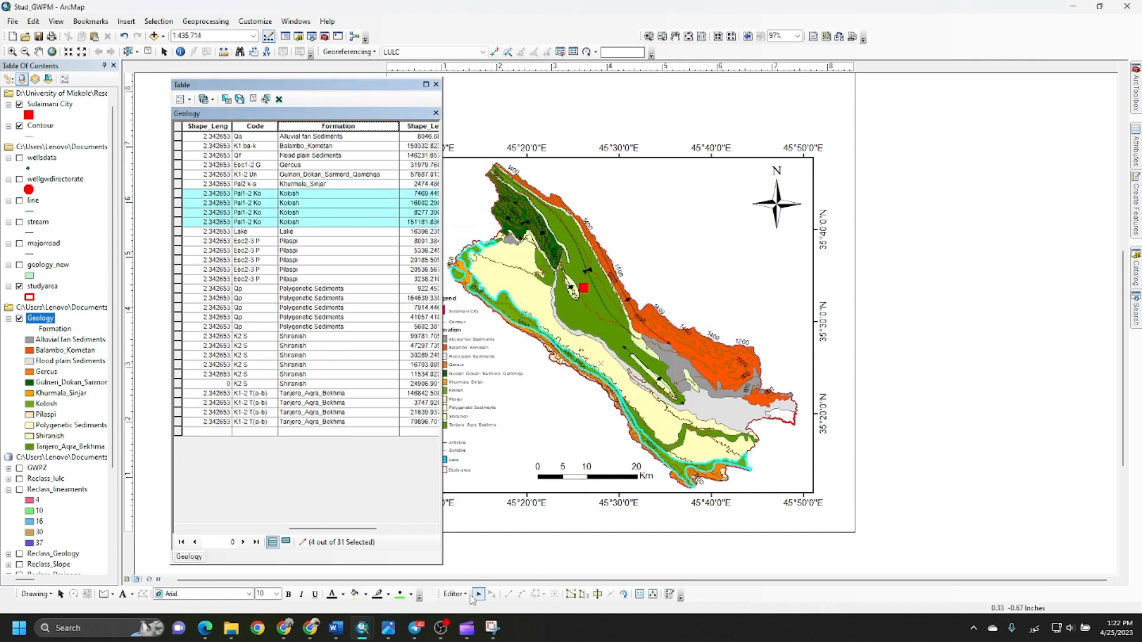
- Merge the Pilaspi, Polygenetic Sediments and Tanjero_Aqra_Bekhma features, leaving one record per formation
left_click(452, 594)
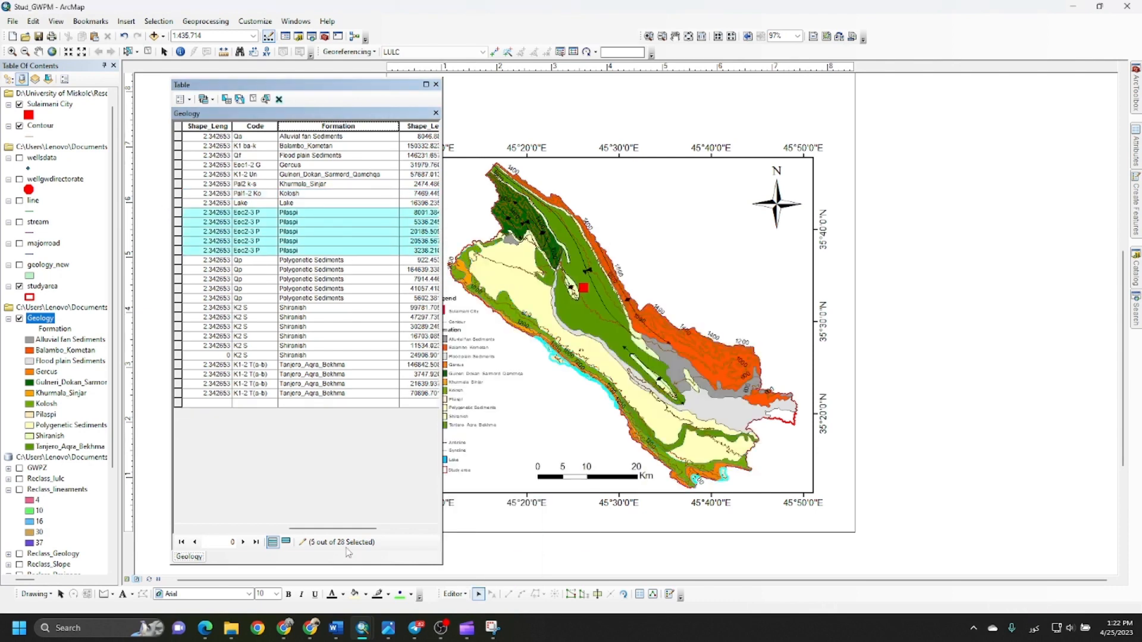
left_click(452, 594)
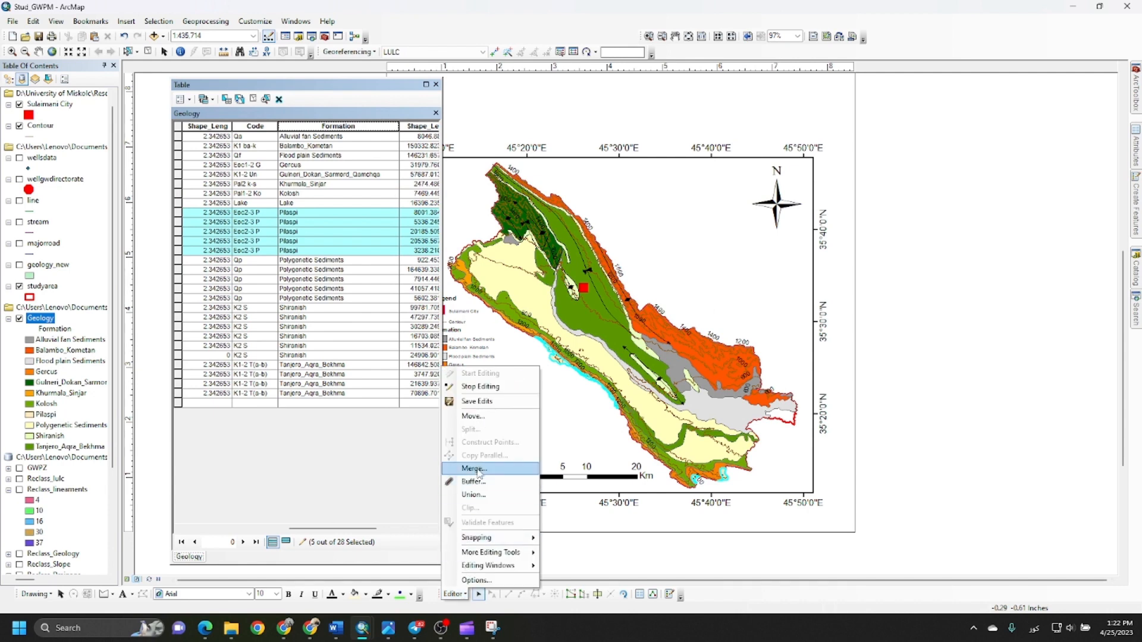
left_click(474, 468)
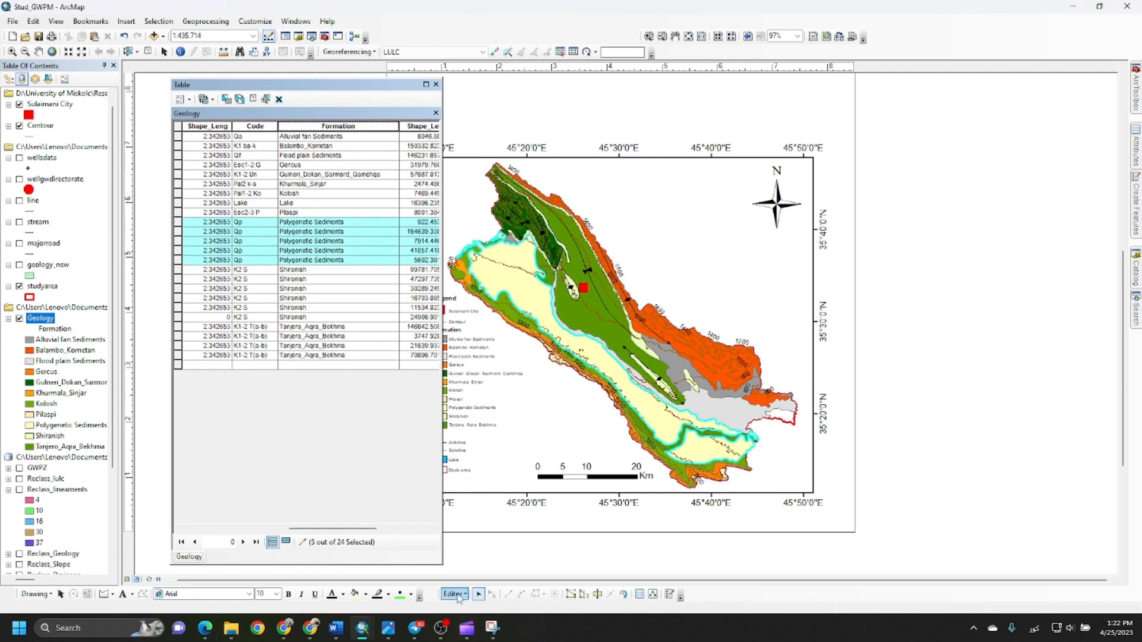
left_click(453, 593)
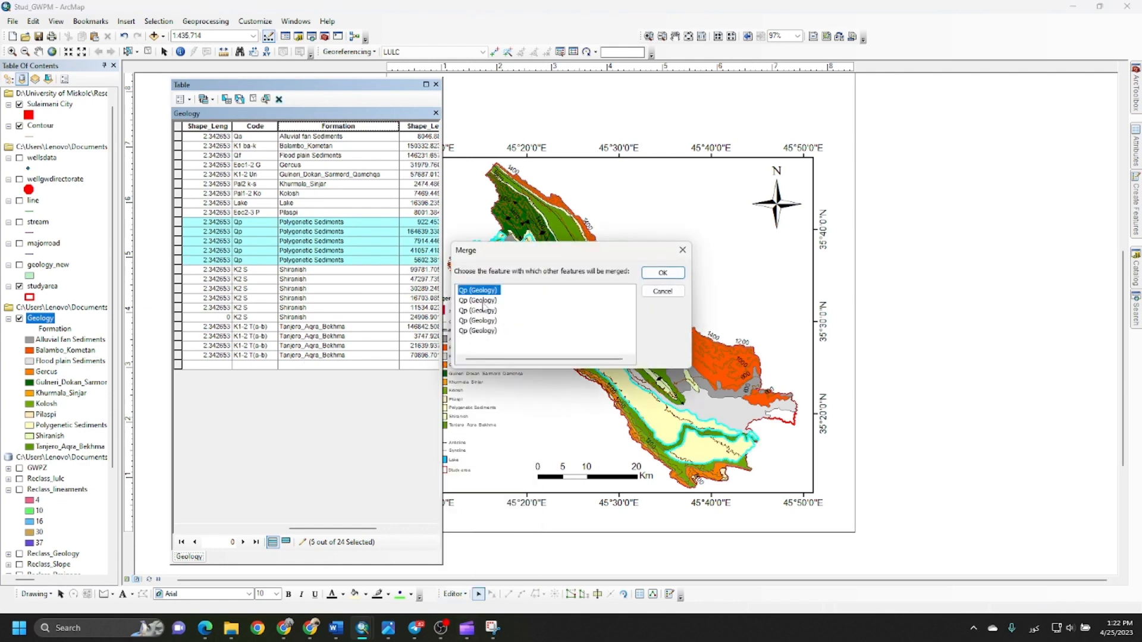
left_click(660, 272)
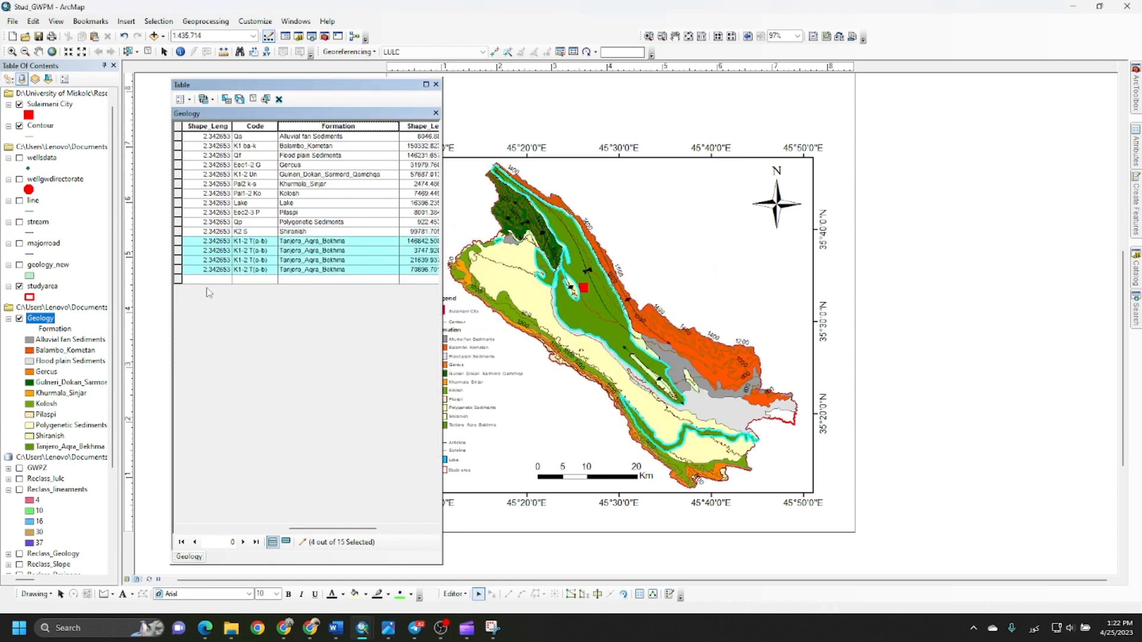
left_click(452, 593)
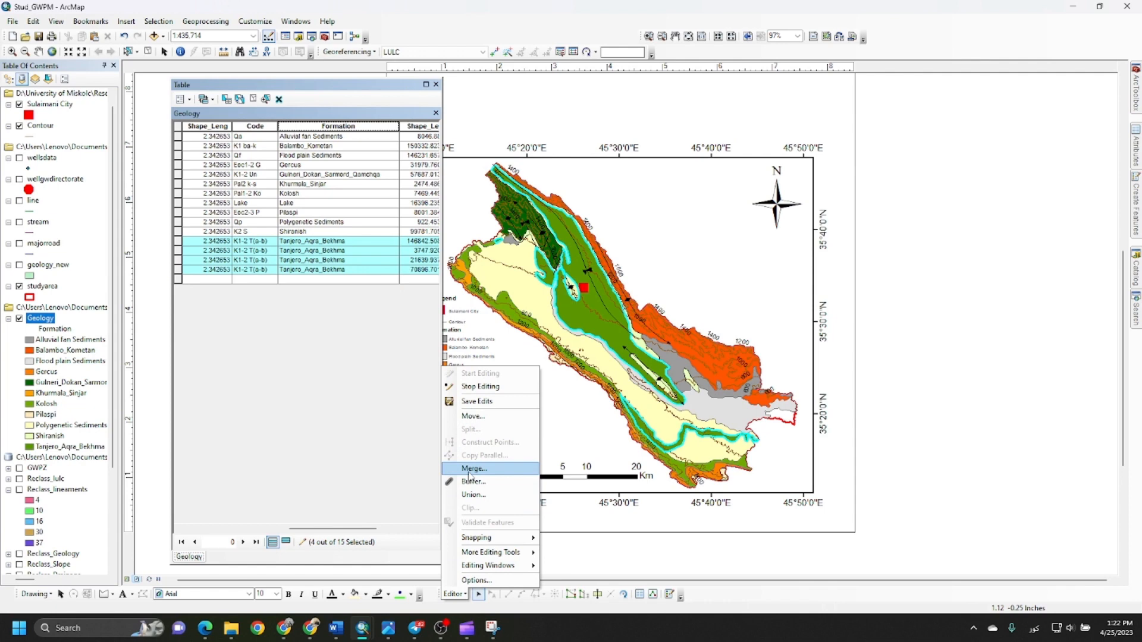
left_click(473, 468)
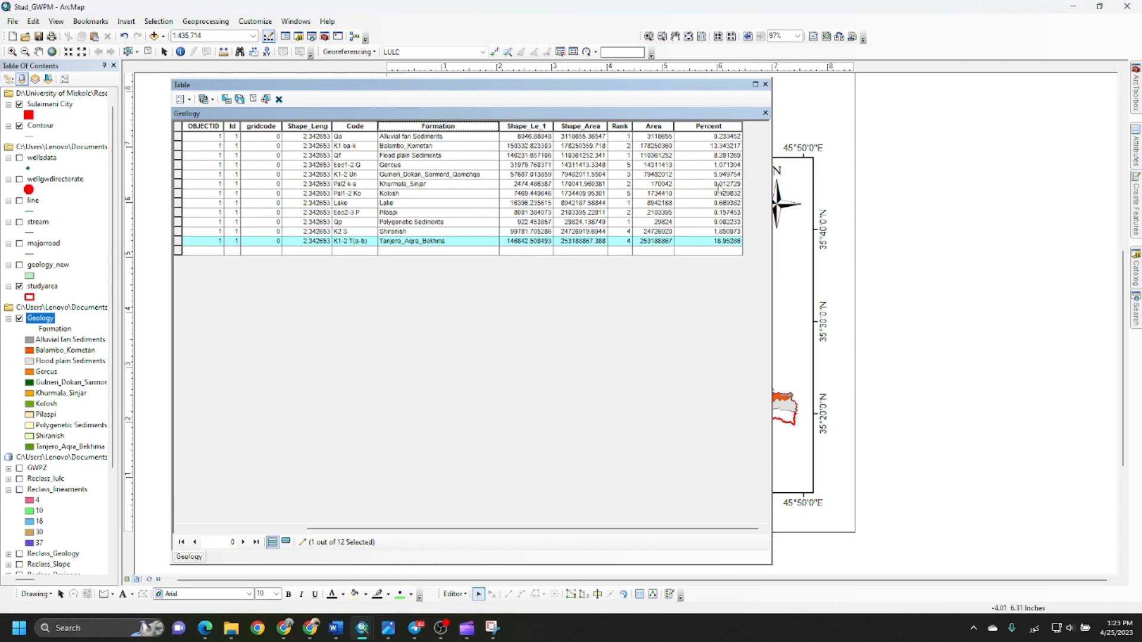
- Recalculate the Area field geometry in square meters for the merged Tanjero_Aqra_Bekhma feature
left_click(653, 126)
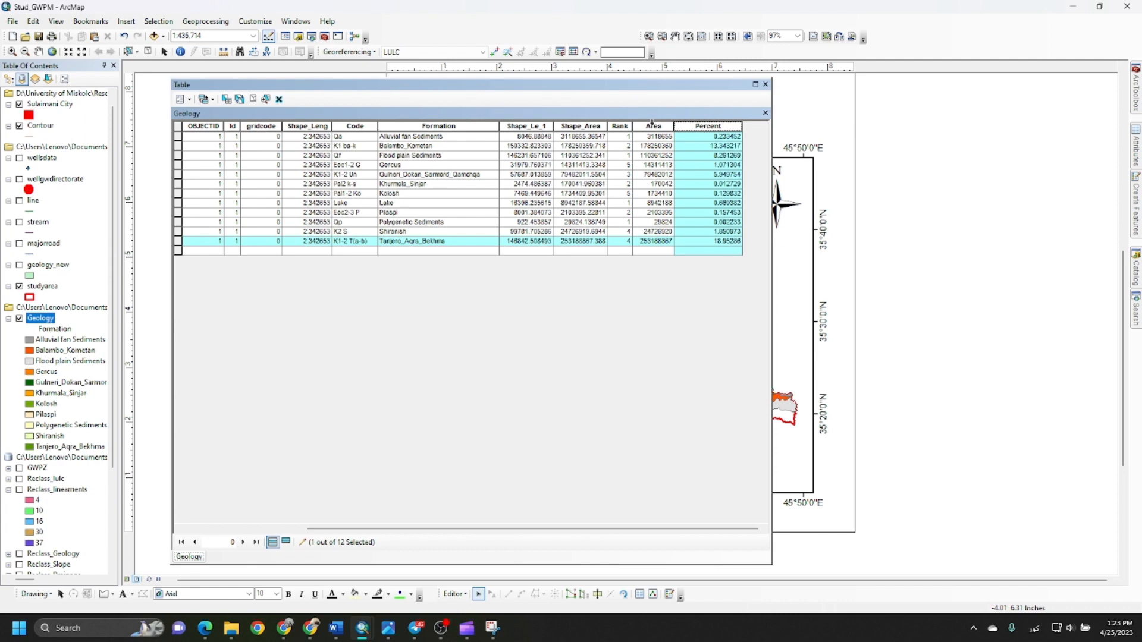
right_click(651, 126)
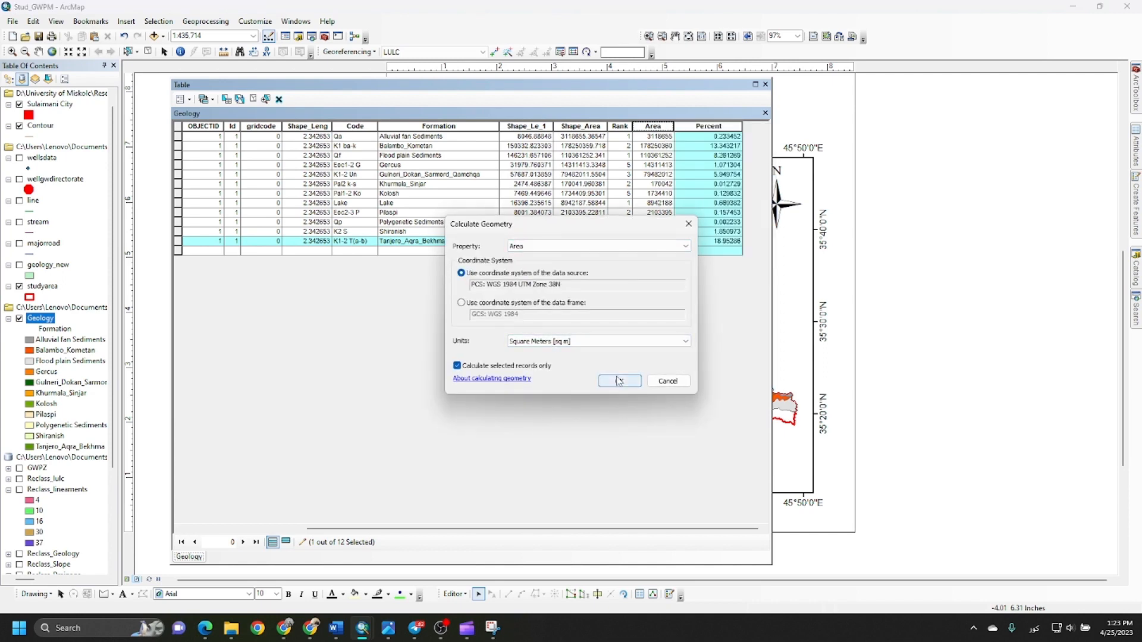
left_click(618, 380)
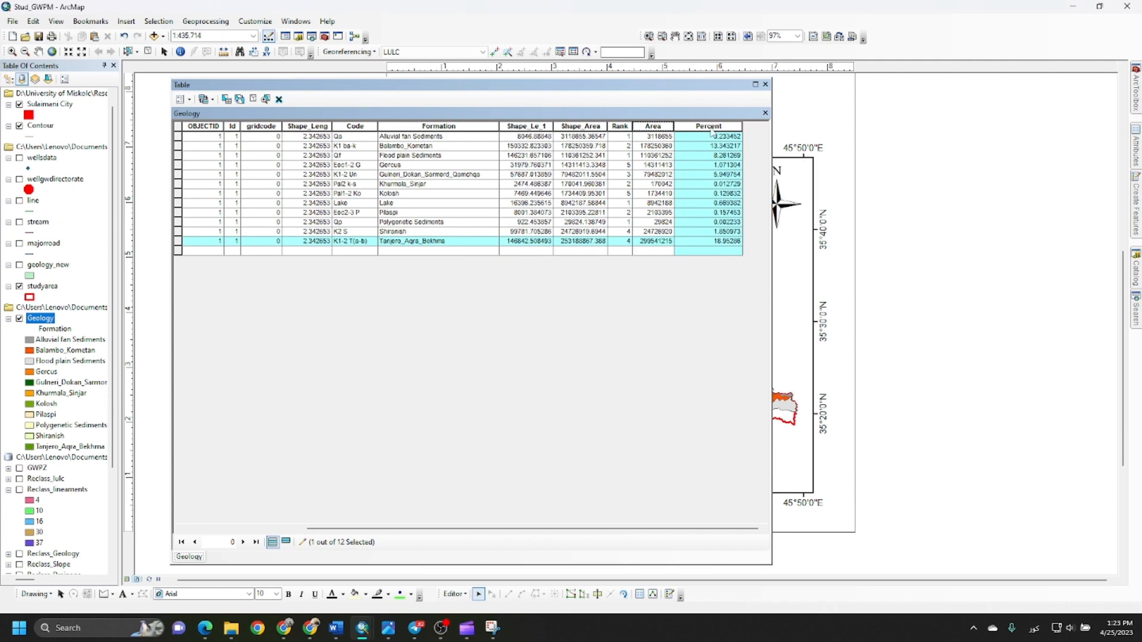
right_click(706, 126)
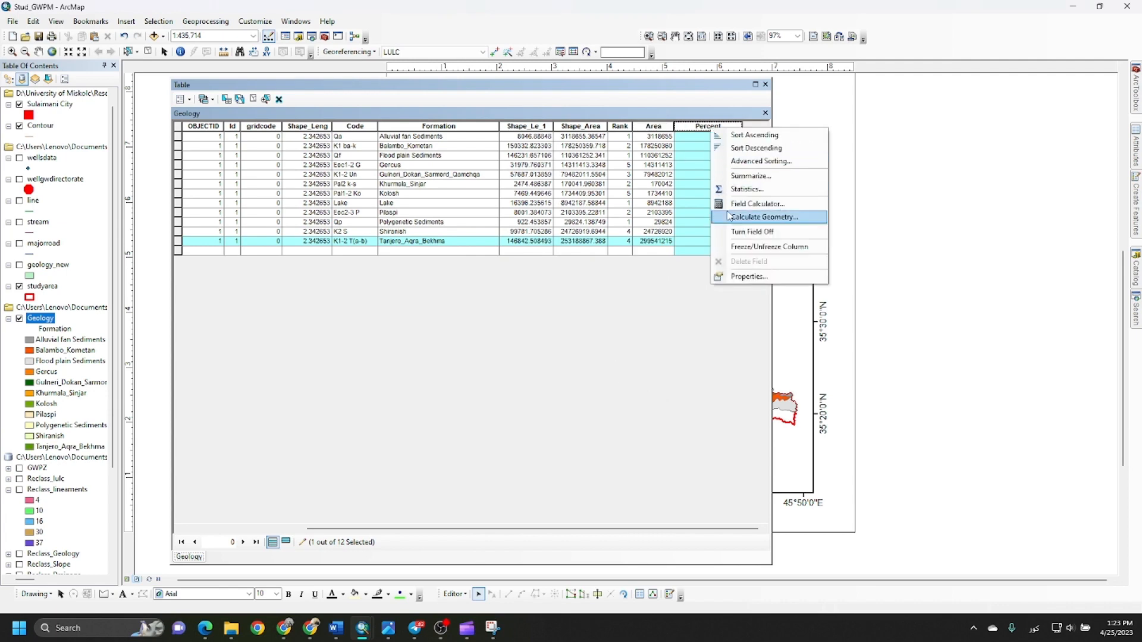
left_click(764, 217)
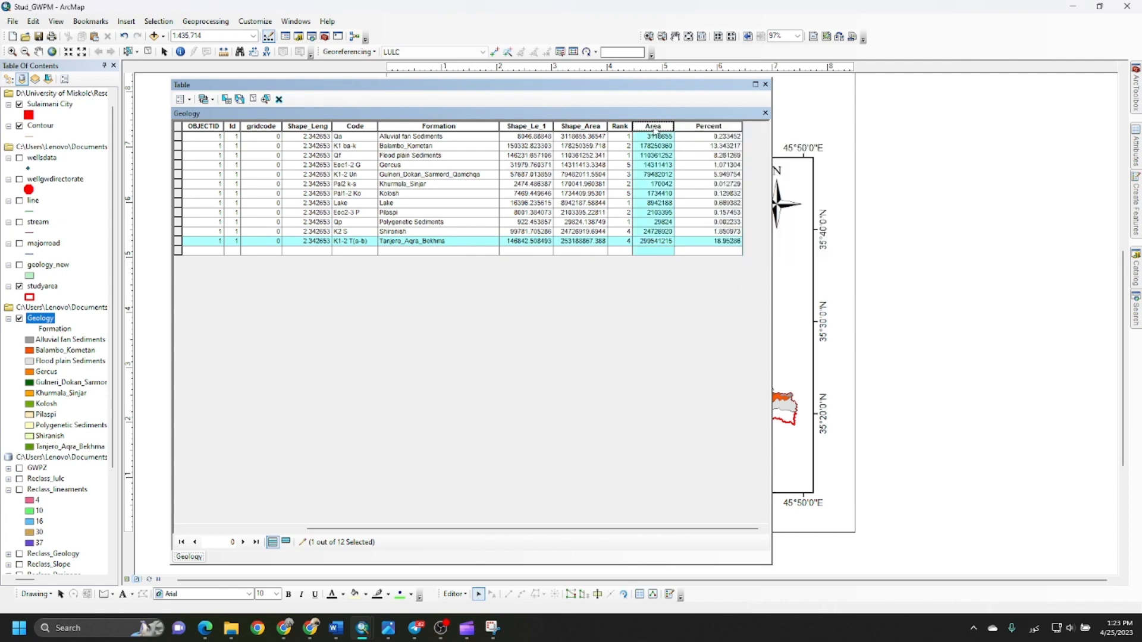
right_click(651, 126)
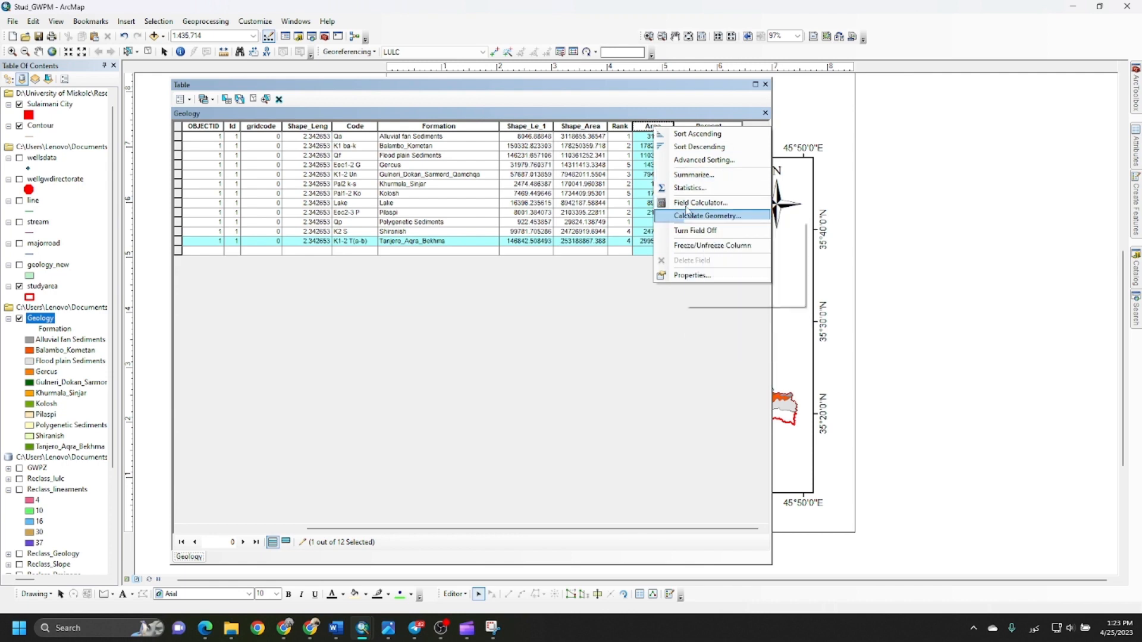
left_click(689, 188)
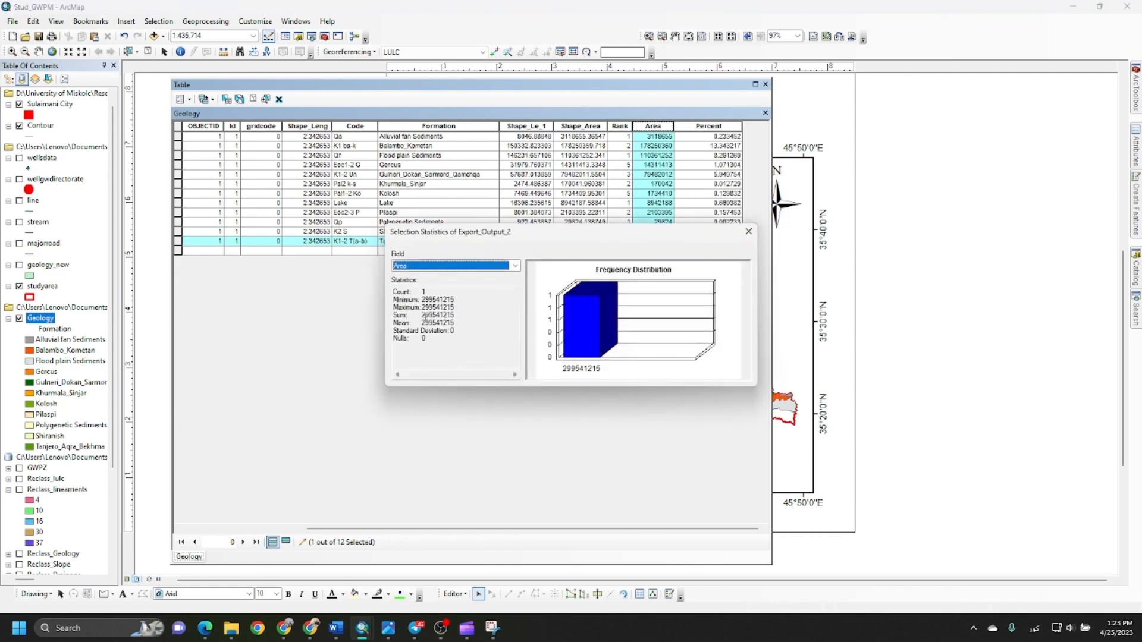
double_click(438, 314)
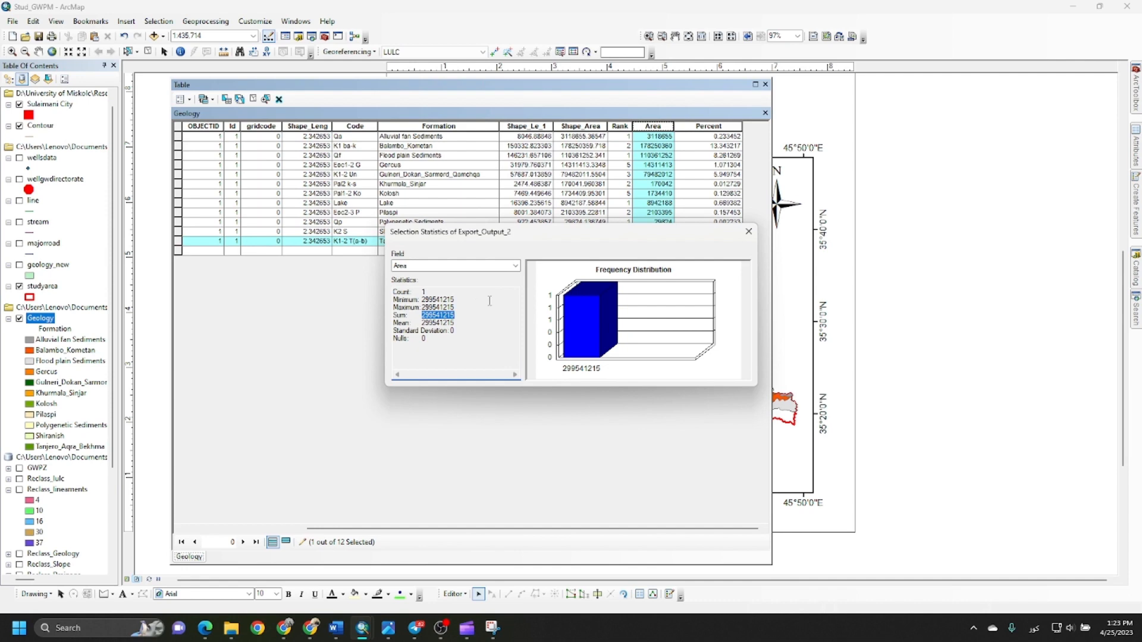
left_click(746, 231)
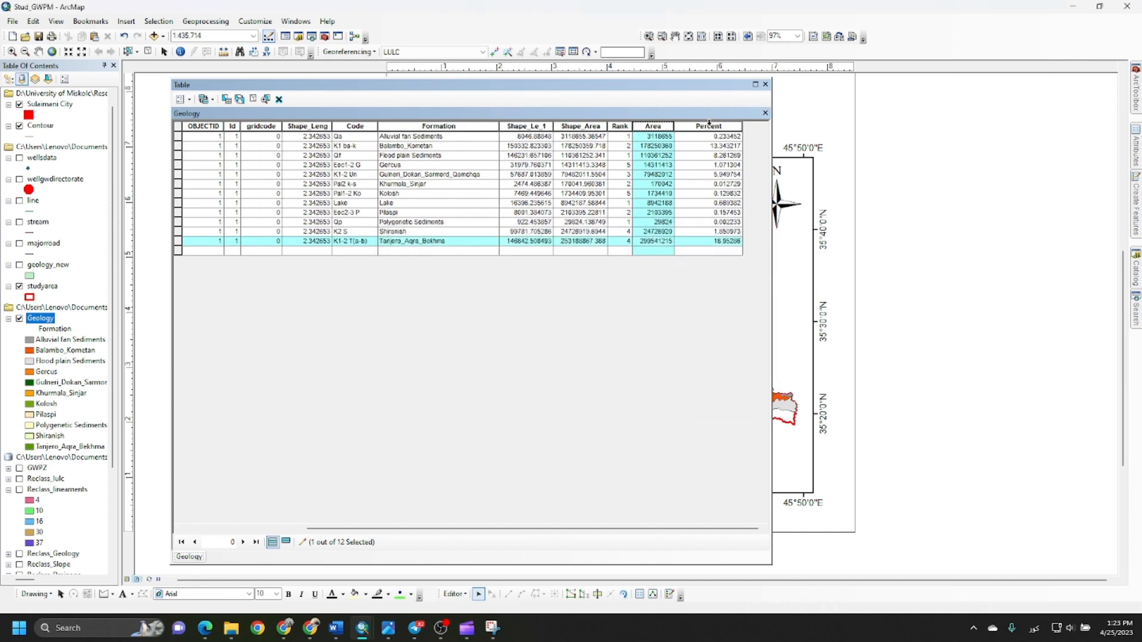
- Calculate Percent as [Area] / 299541215 * 100 in the Field Calculator, giving 100
right_click(706, 126)
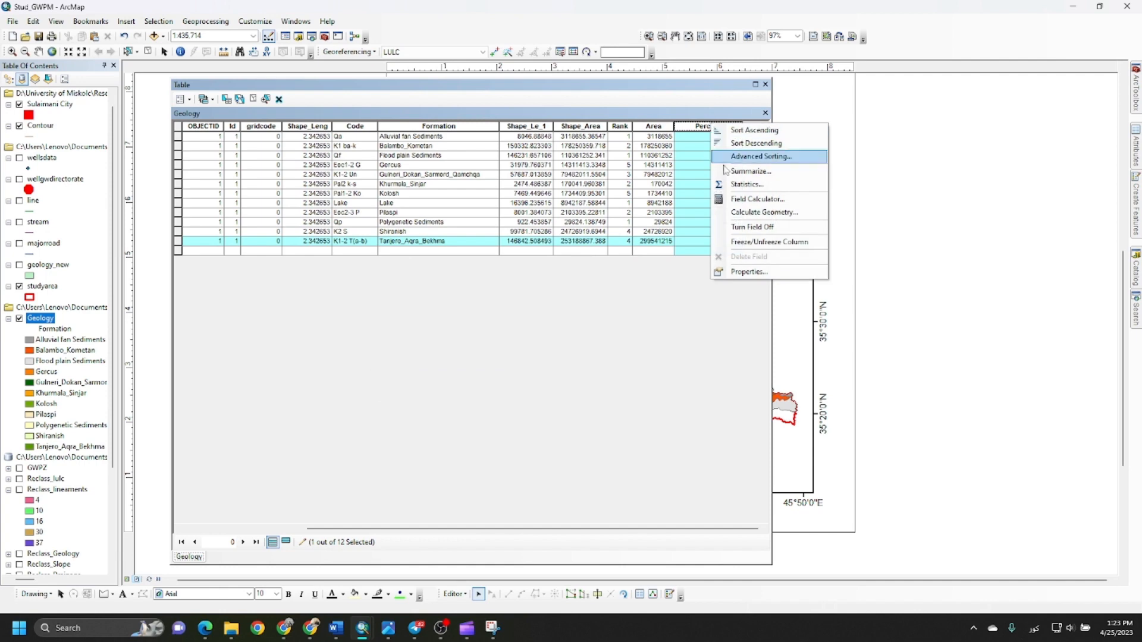
left_click(757, 198)
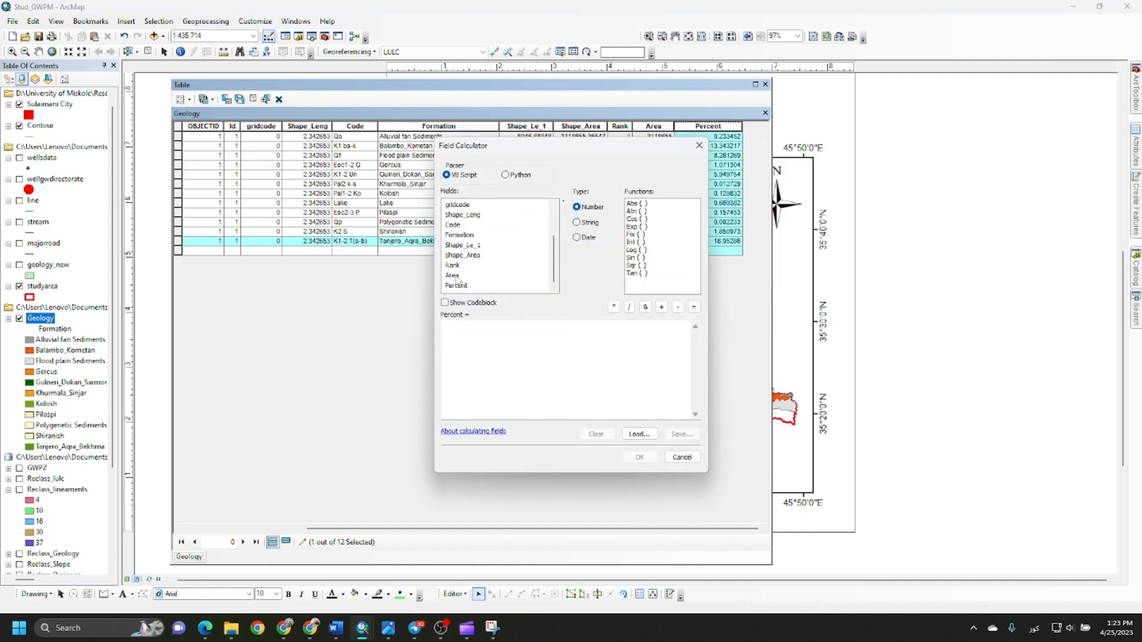
double_click(452, 275)
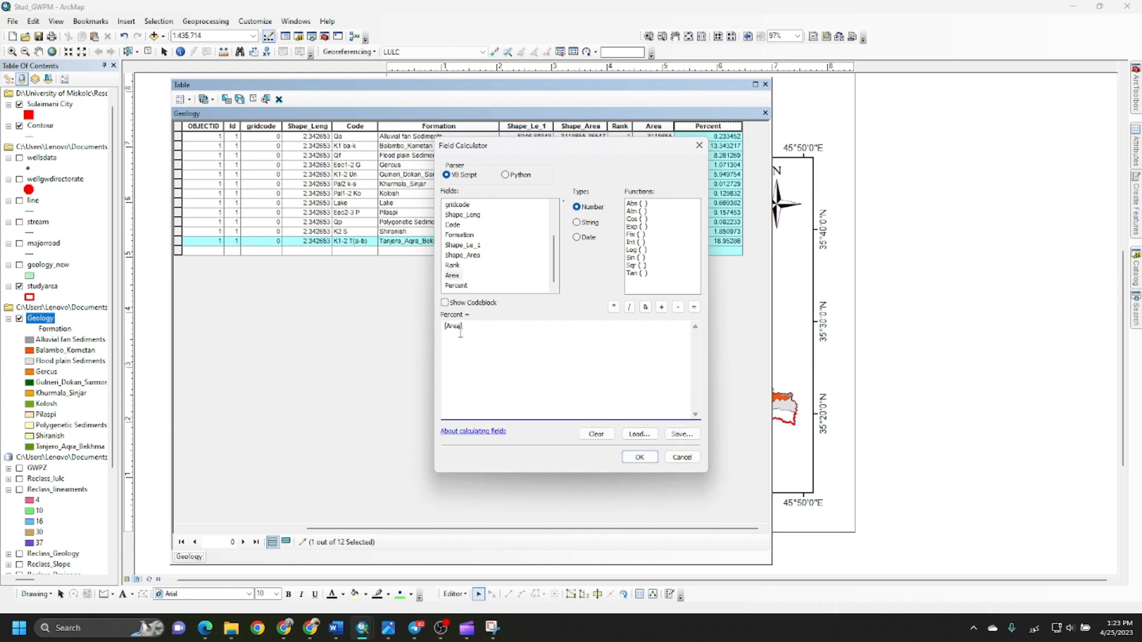
left_click(629, 307)
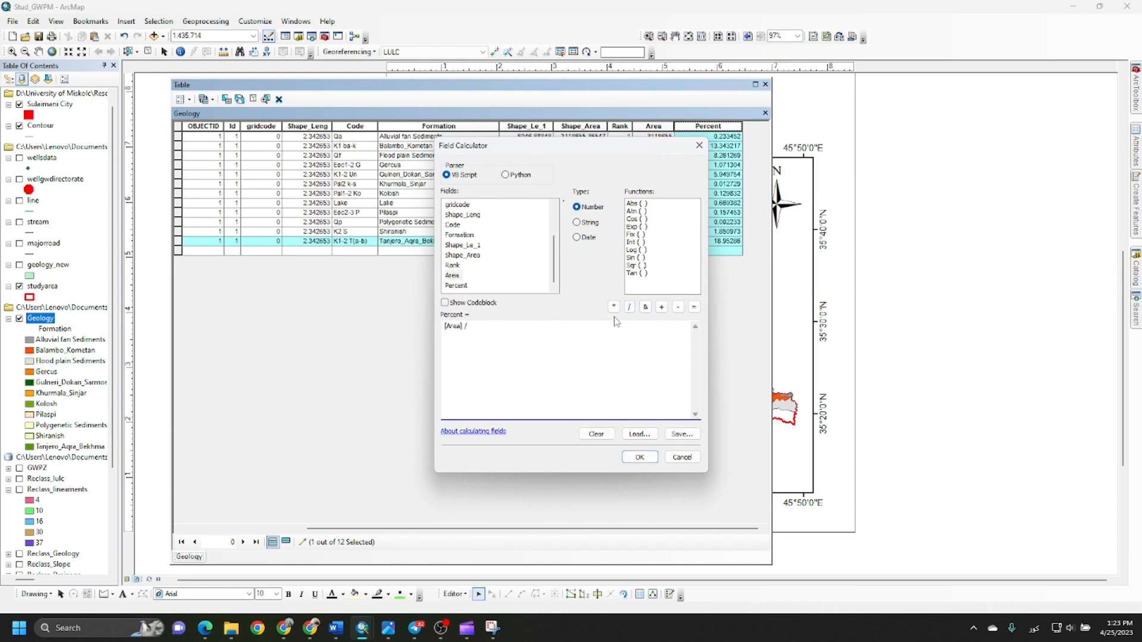
type("299541215 *")
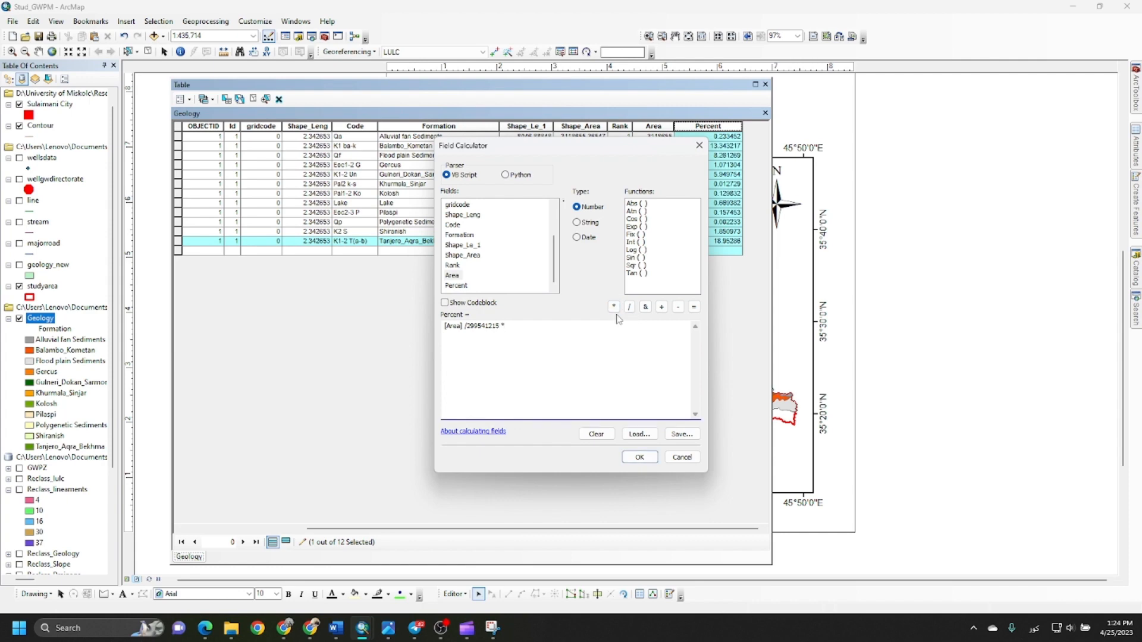
type("100")
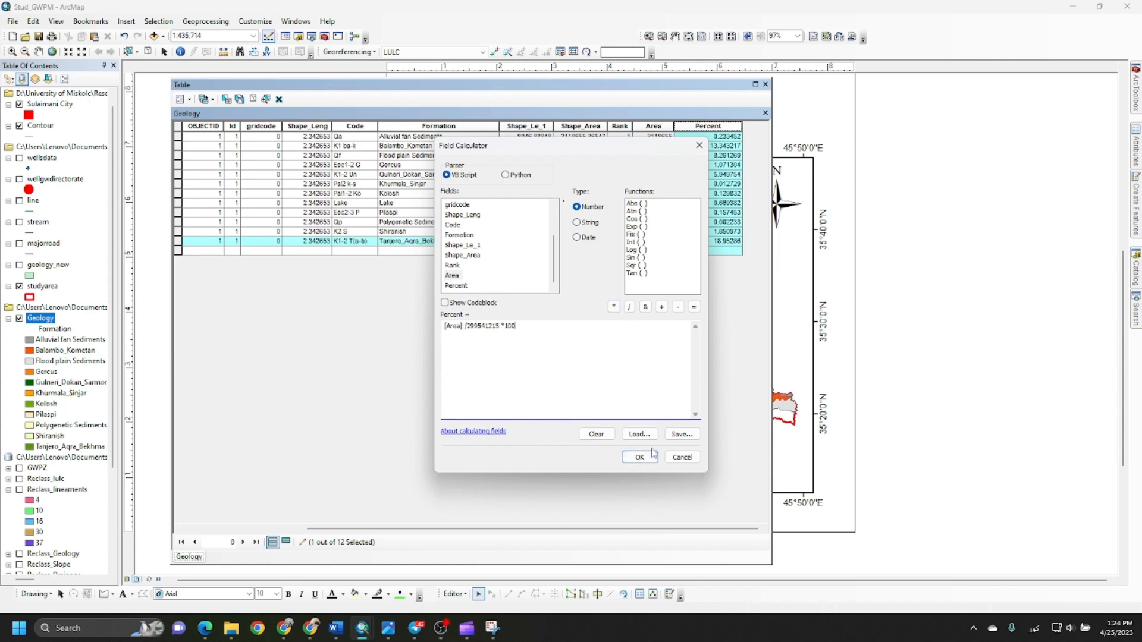
left_click(639, 456)
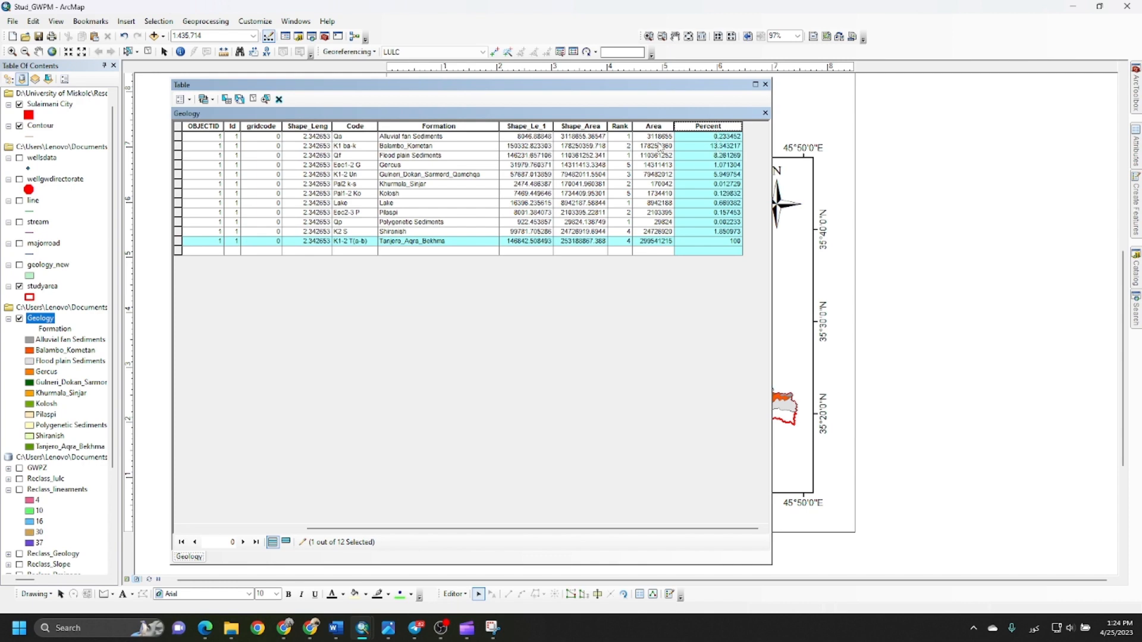
mouse_move(645, 254)
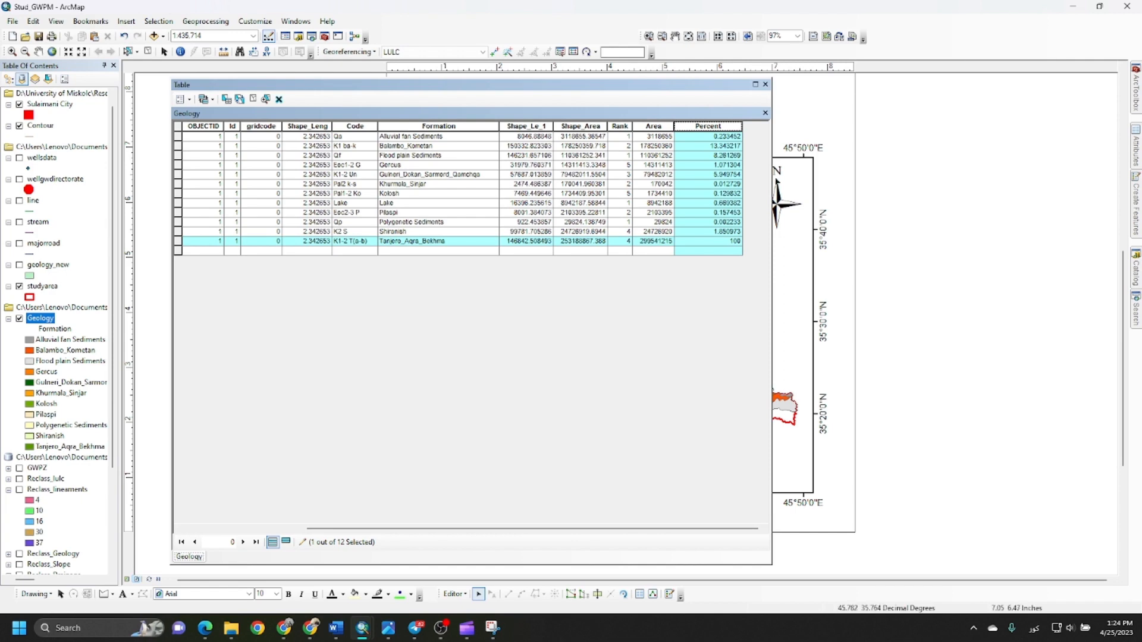
mouse_move(771, 227)
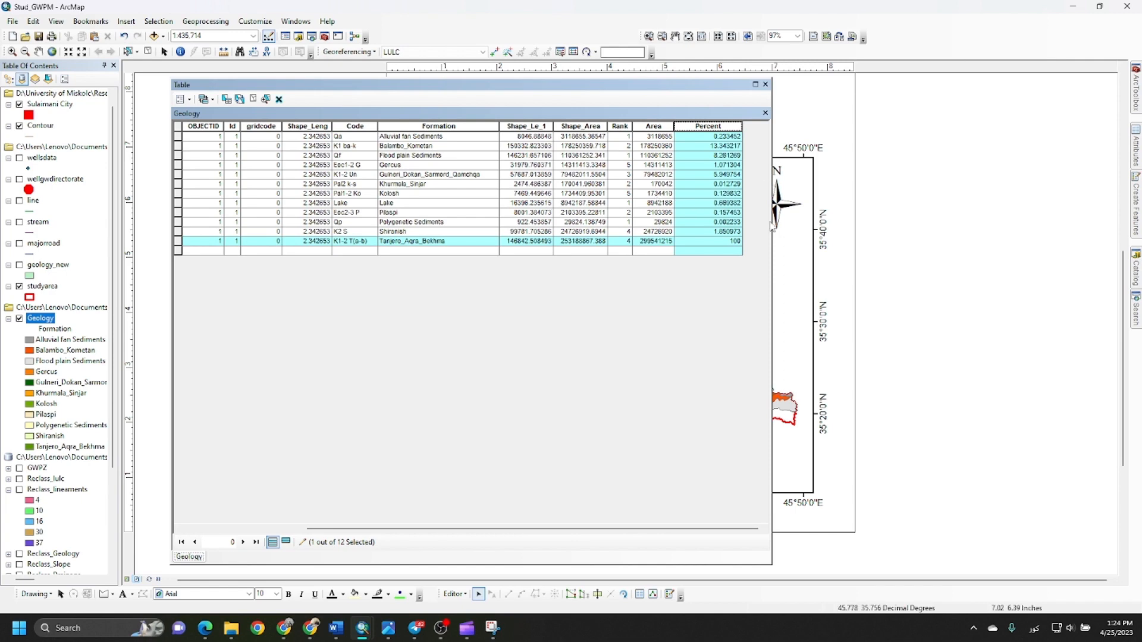